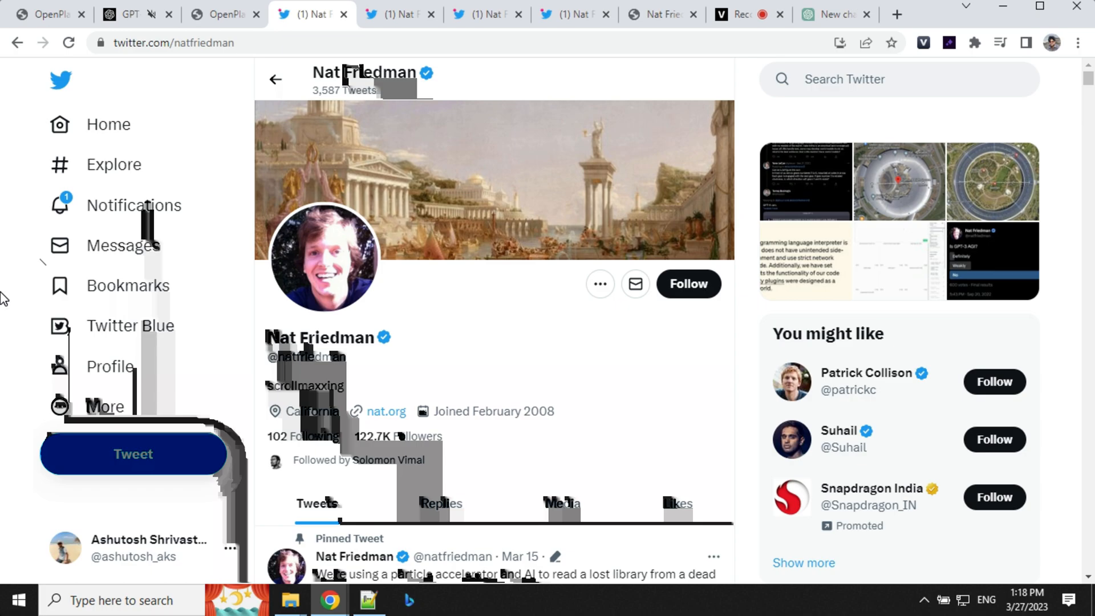
{"action": "mouse_move", "coordinate": [40, 262]}
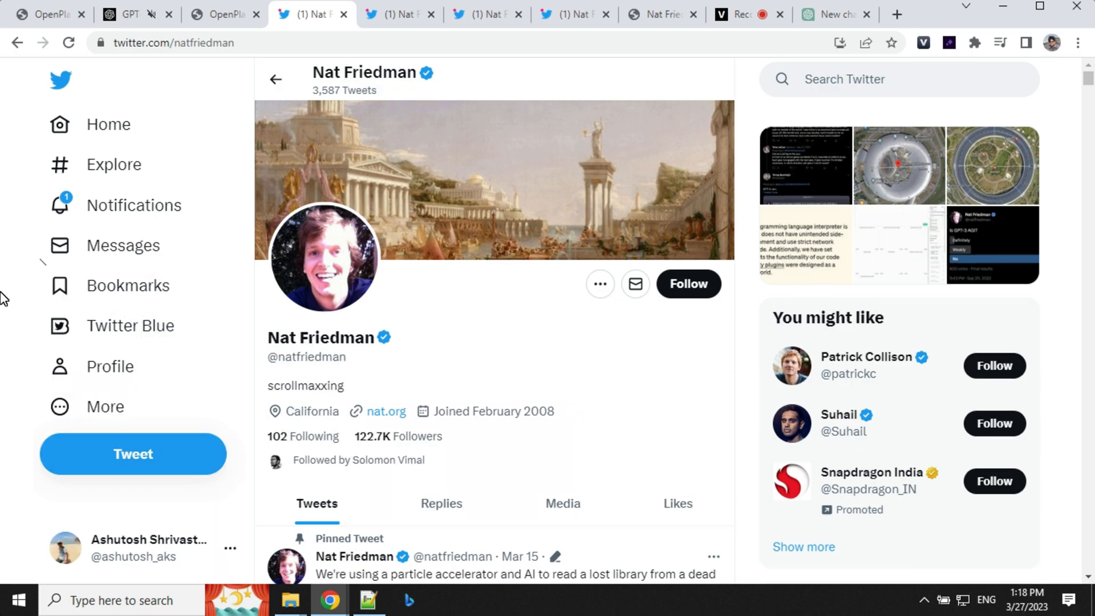
{"action": "mouse_move", "coordinate": [40, 262]}
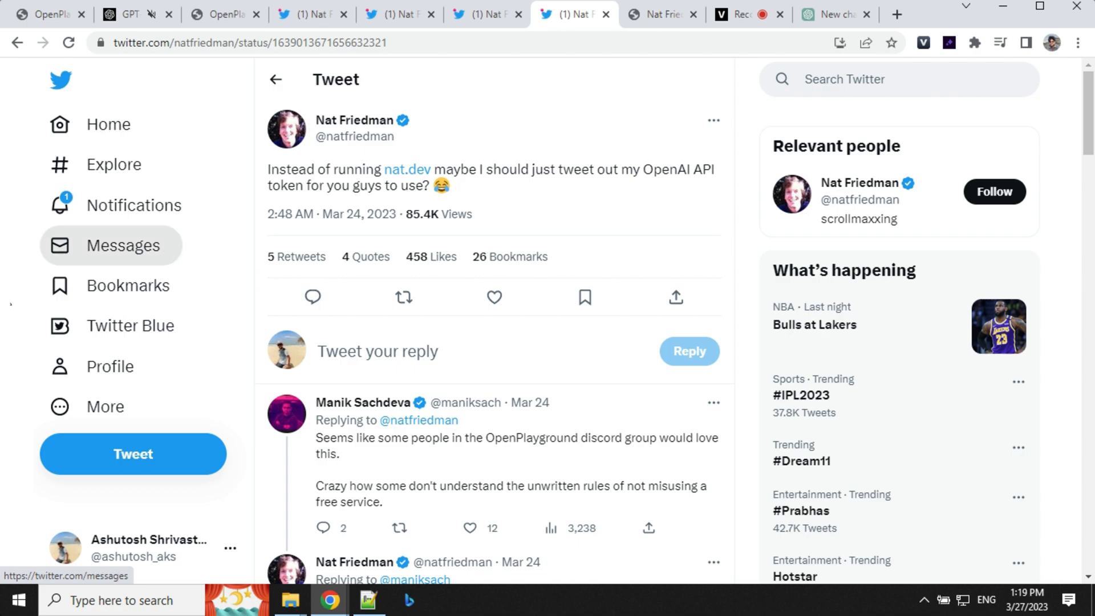
- Move from Nat Friedman's nat.dev tweet to the OpenPlayground sign-in tab
{"action": "left_click", "coordinate": [743, 14]}
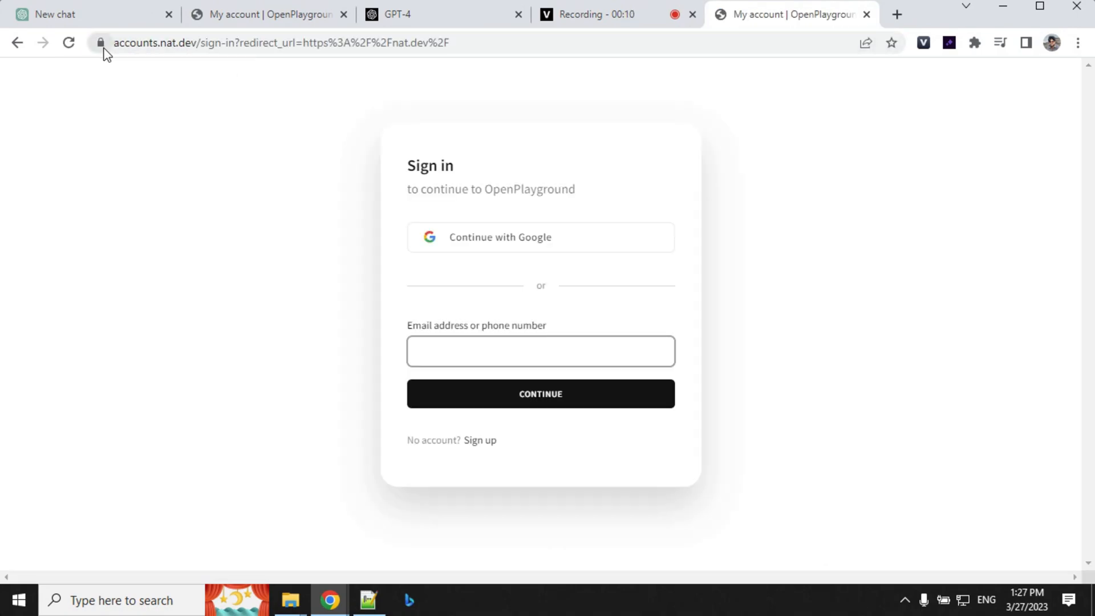
- Sign in at accounts.nat.dev, browse the full model list, and keep gpt-4 selected
{"action": "left_click", "coordinate": [541, 350]}
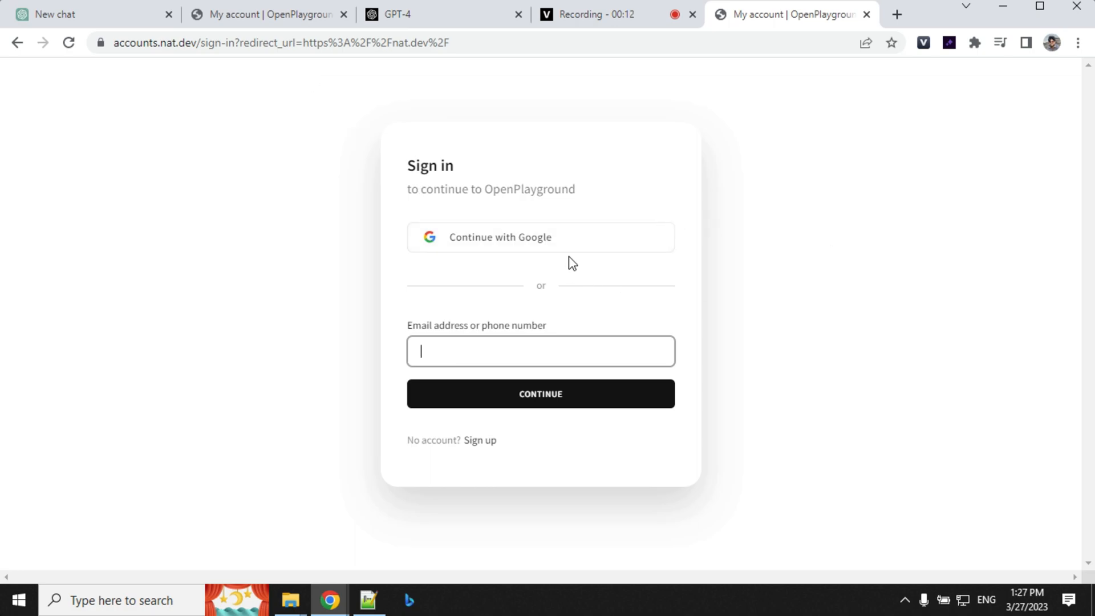
{"action": "mouse_move", "coordinate": [535, 237]}
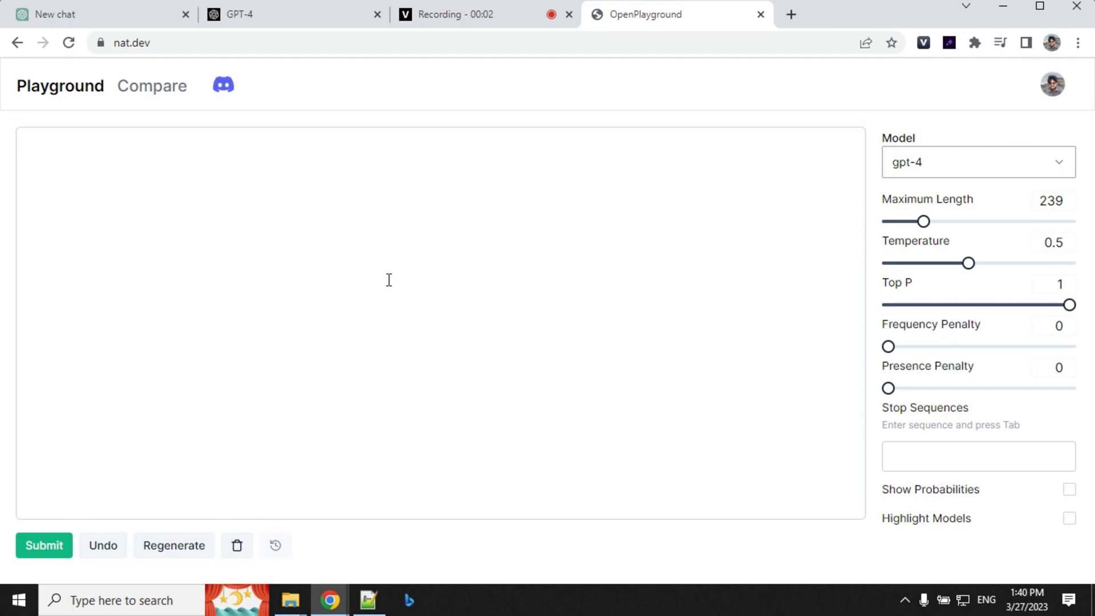
{"action": "left_click", "coordinate": [389, 280]}
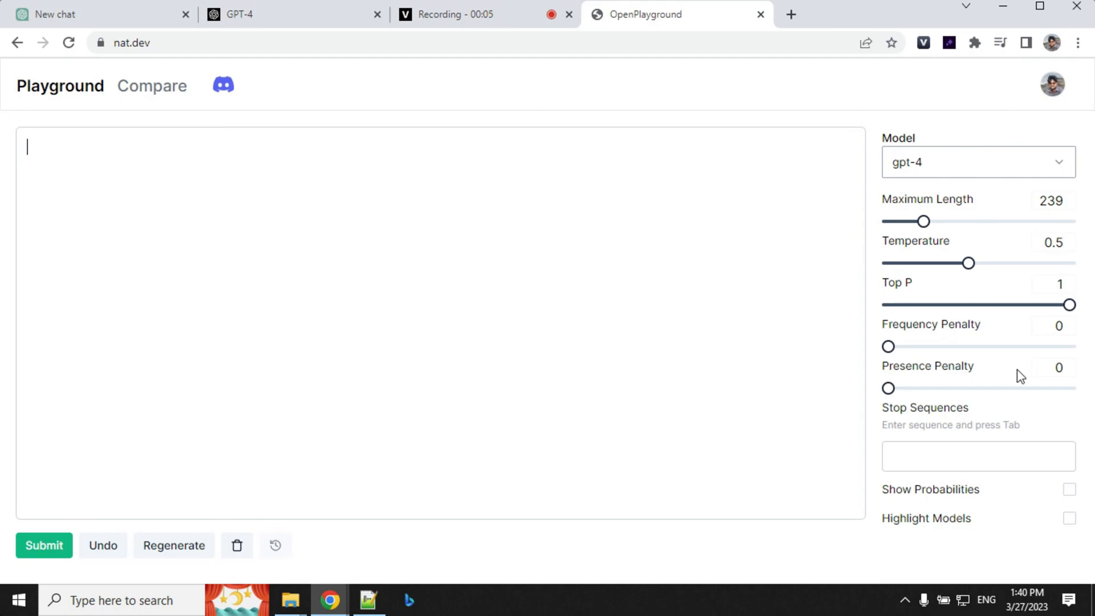
{"action": "left_click", "coordinate": [977, 162]}
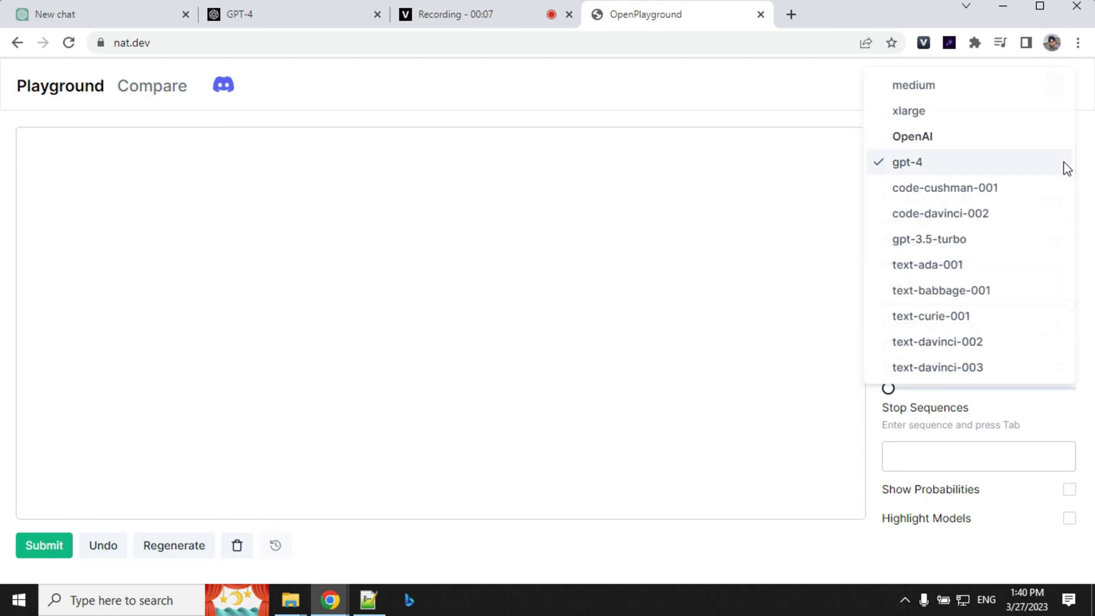
{"action": "mouse_move", "coordinate": [934, 162]}
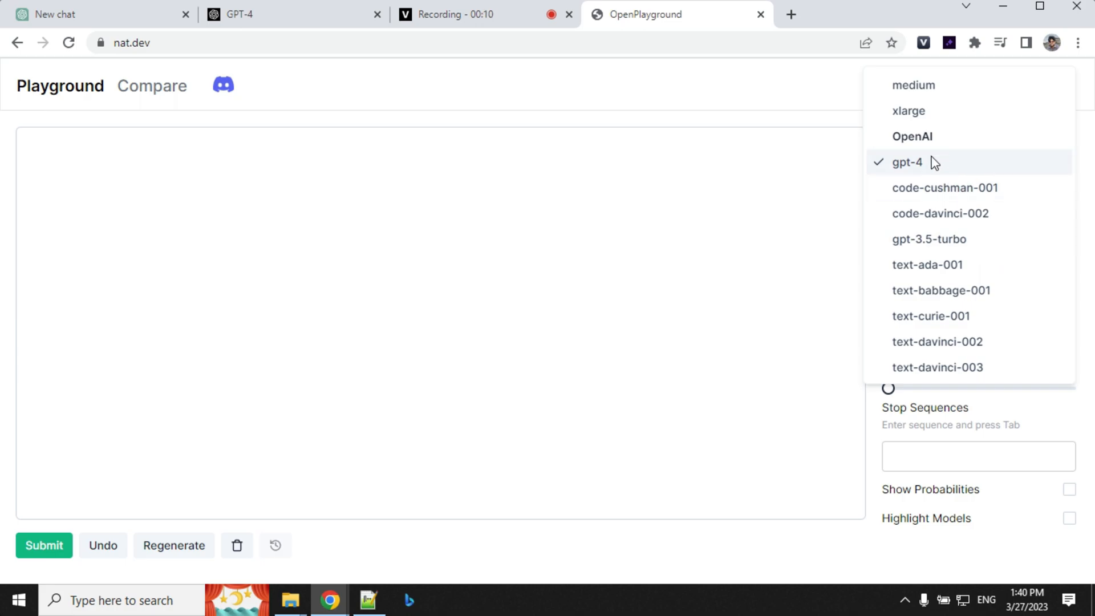
{"action": "mouse_move", "coordinate": [918, 174]}
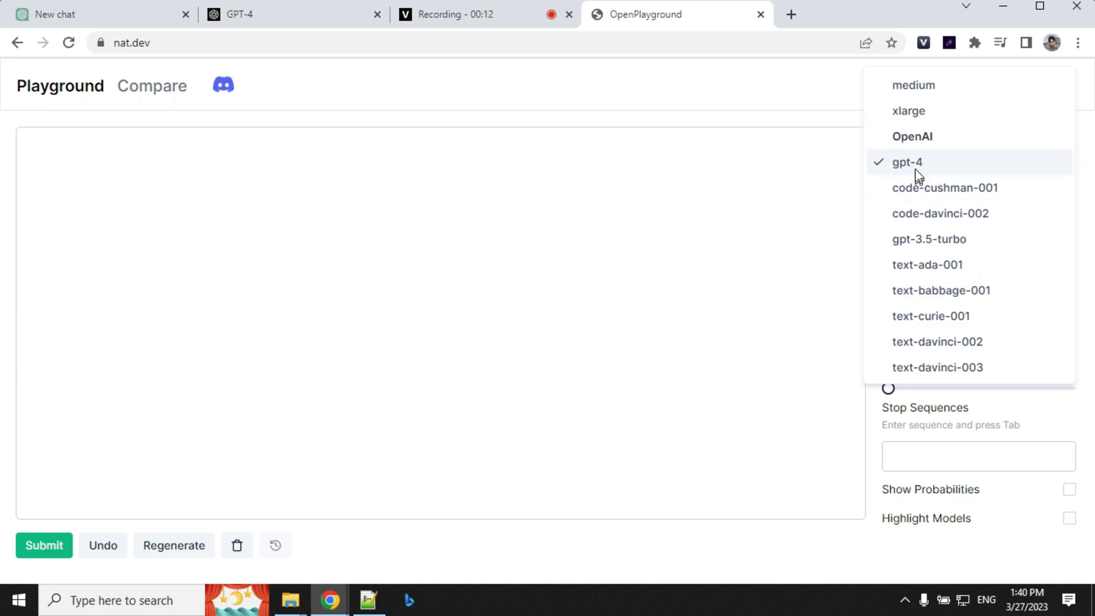
{"action": "mouse_move", "coordinate": [906, 168]}
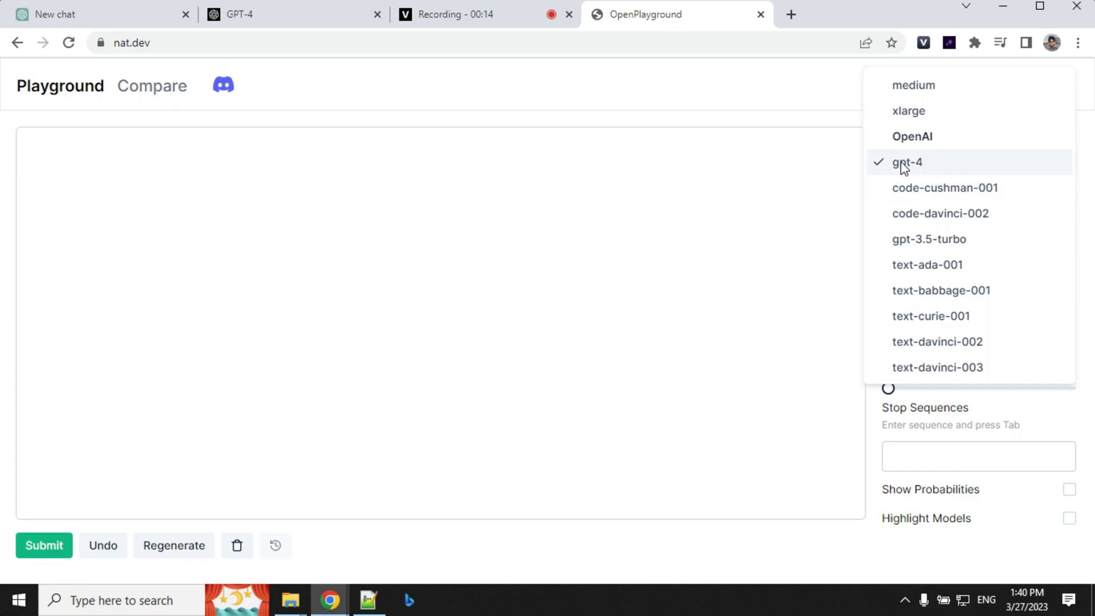
{"action": "scroll", "scroll_direction": "up", "scroll_amount": 3}
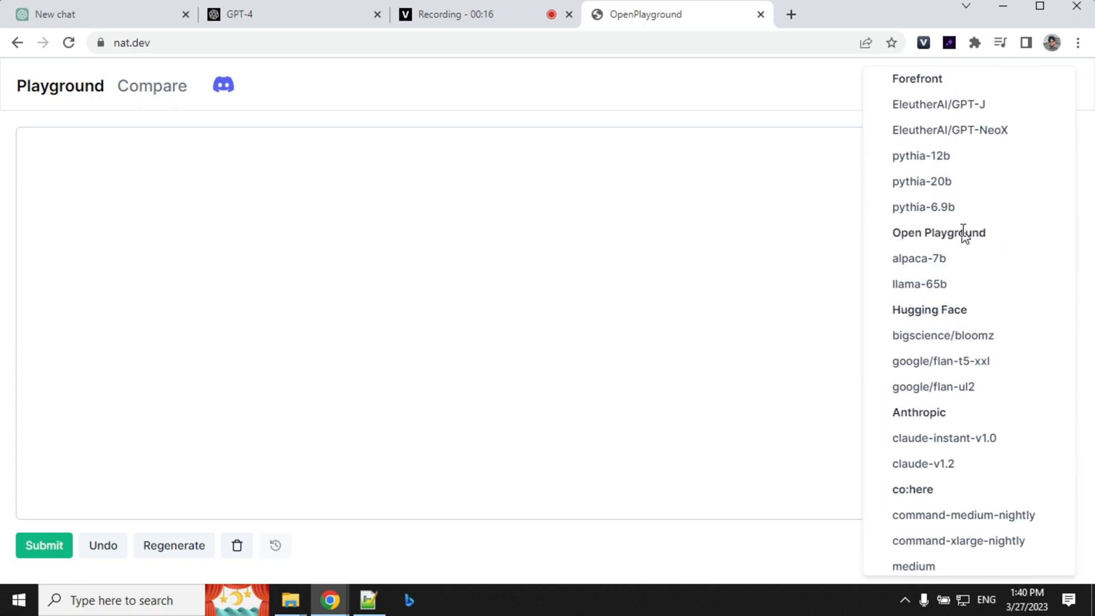
{"action": "mouse_move", "coordinate": [918, 287]}
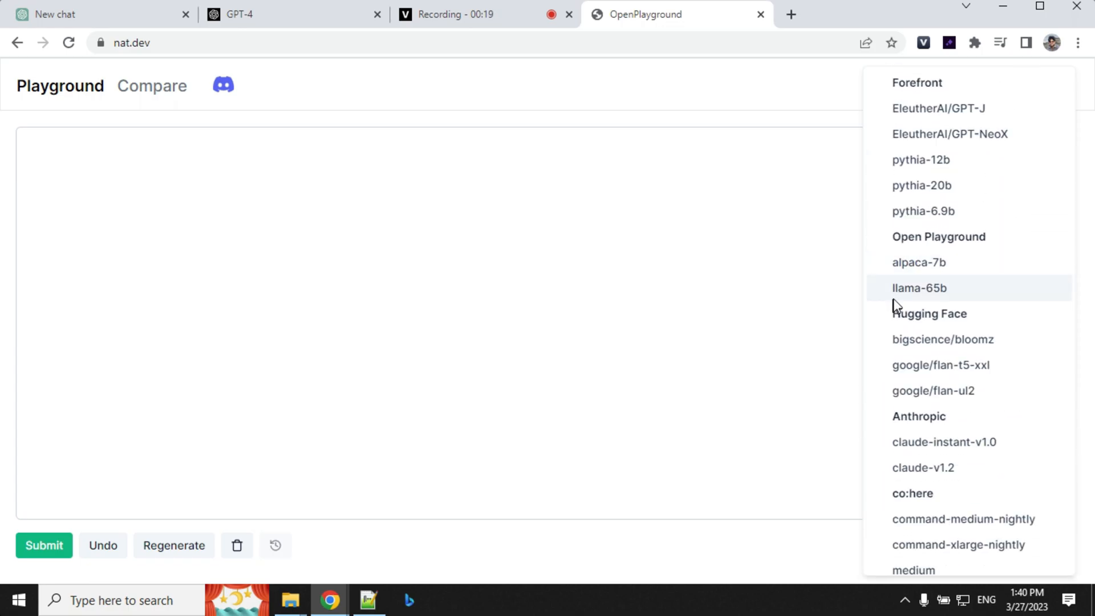
{"action": "scroll", "scroll_direction": "down", "scroll_amount": 3}
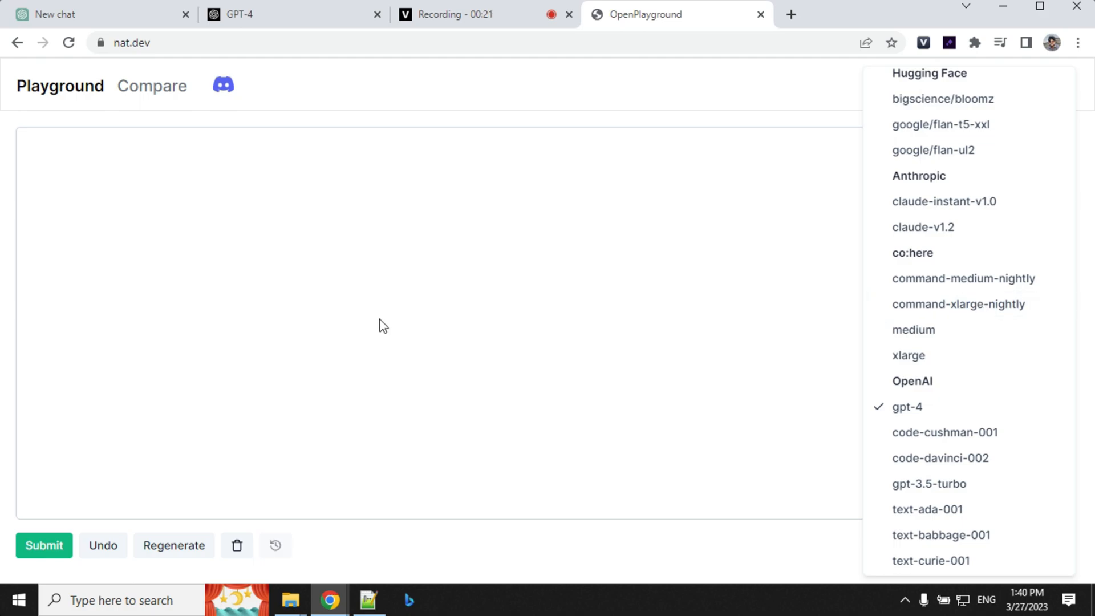
{"action": "left_click", "coordinate": [907, 407]}
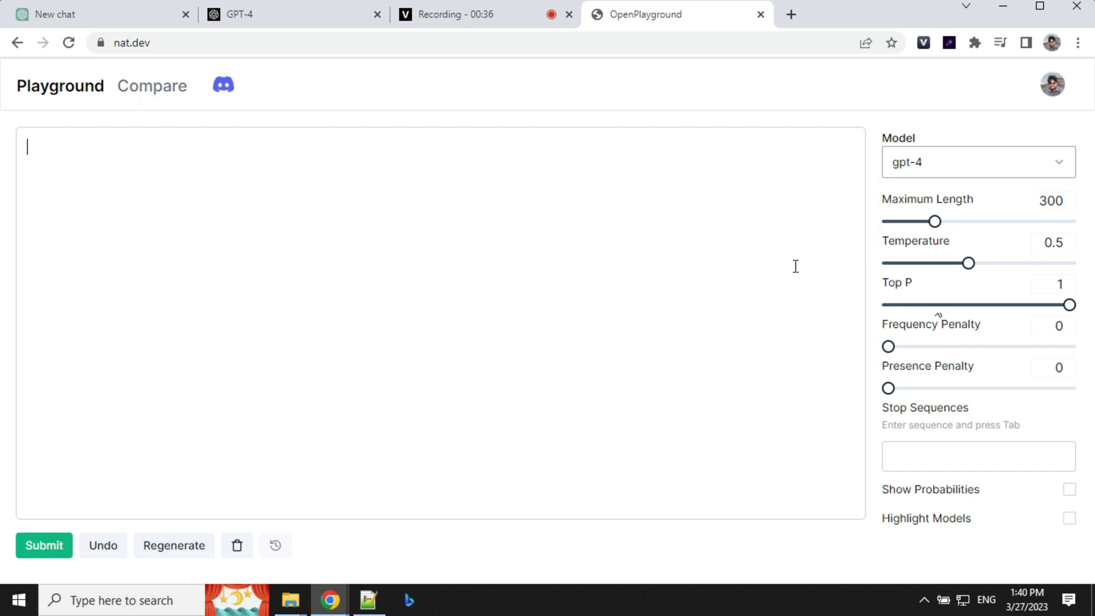
- Ask gpt-4 for a small story about its power, converted into a rhyming poem
{"action": "type", "text": "write a small story about how powerful GPT 4 is and then convert that story to rhyming poem"}
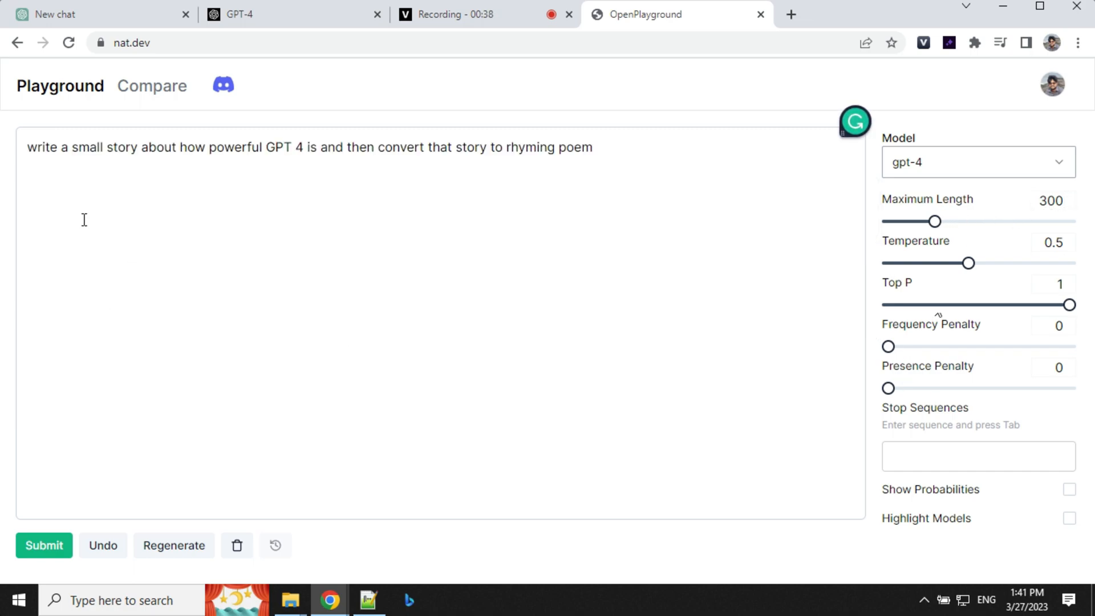
{"action": "mouse_move", "coordinate": [961, 215]}
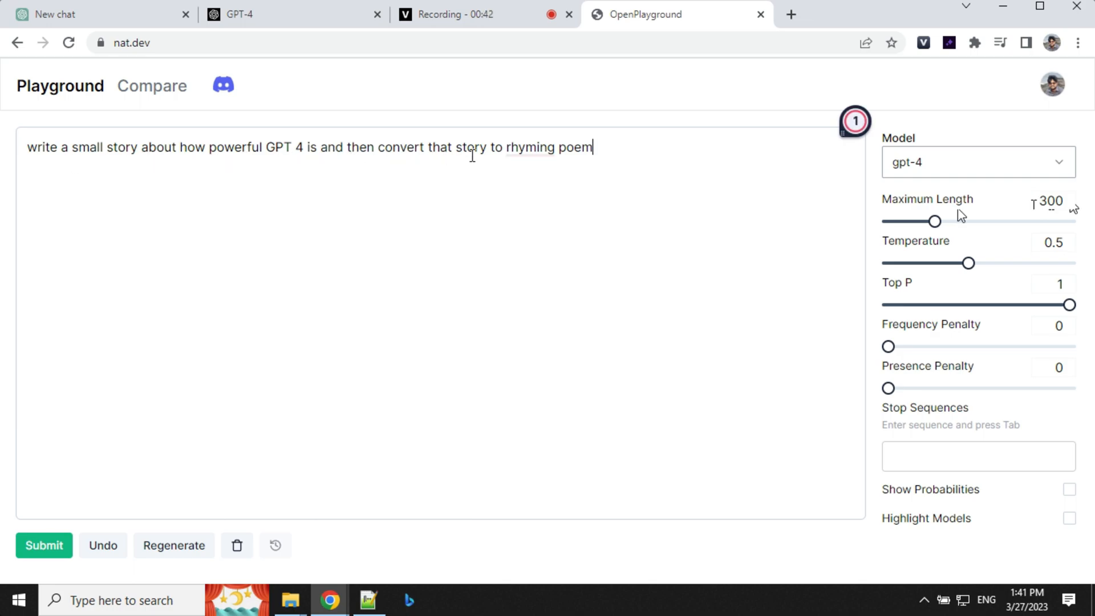
{"action": "mouse_move", "coordinate": [43, 545]}
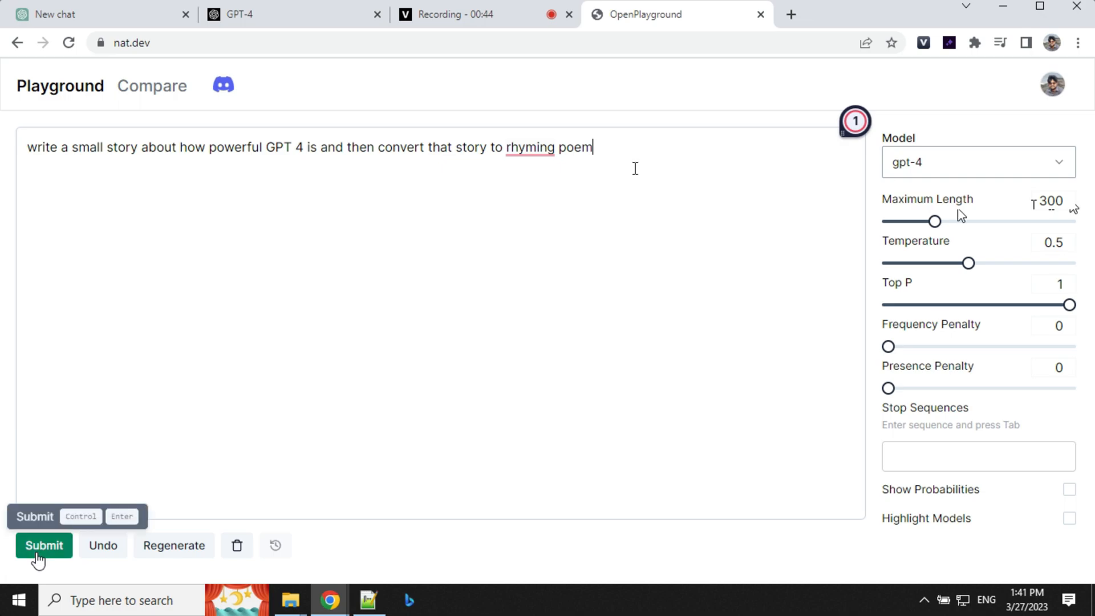
{"action": "left_click", "coordinate": [43, 545]}
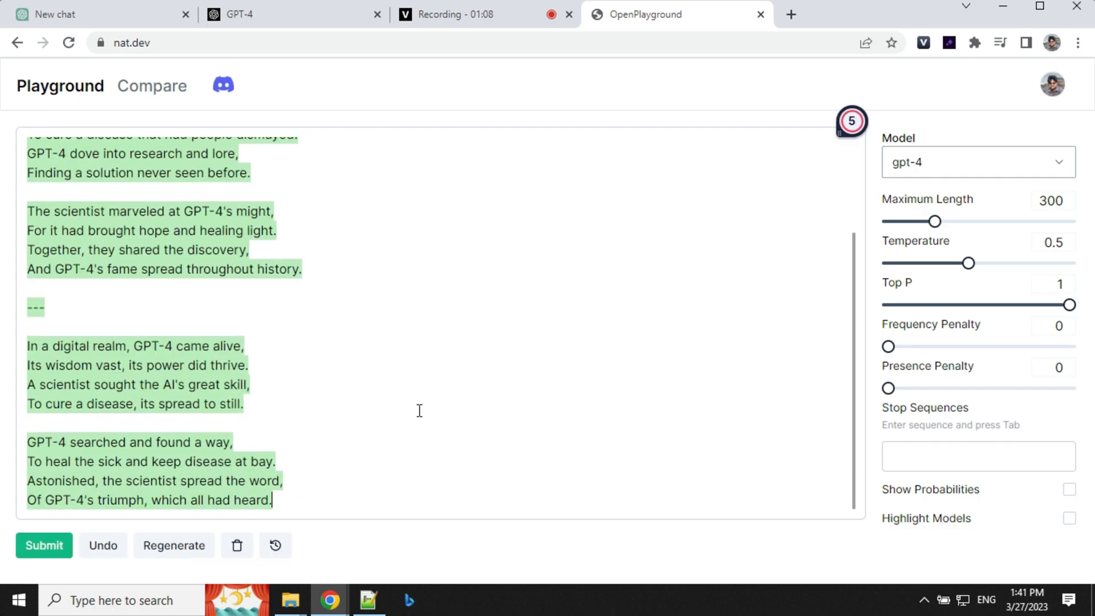
{"action": "scroll", "scroll_direction": "up", "scroll_amount": 3}
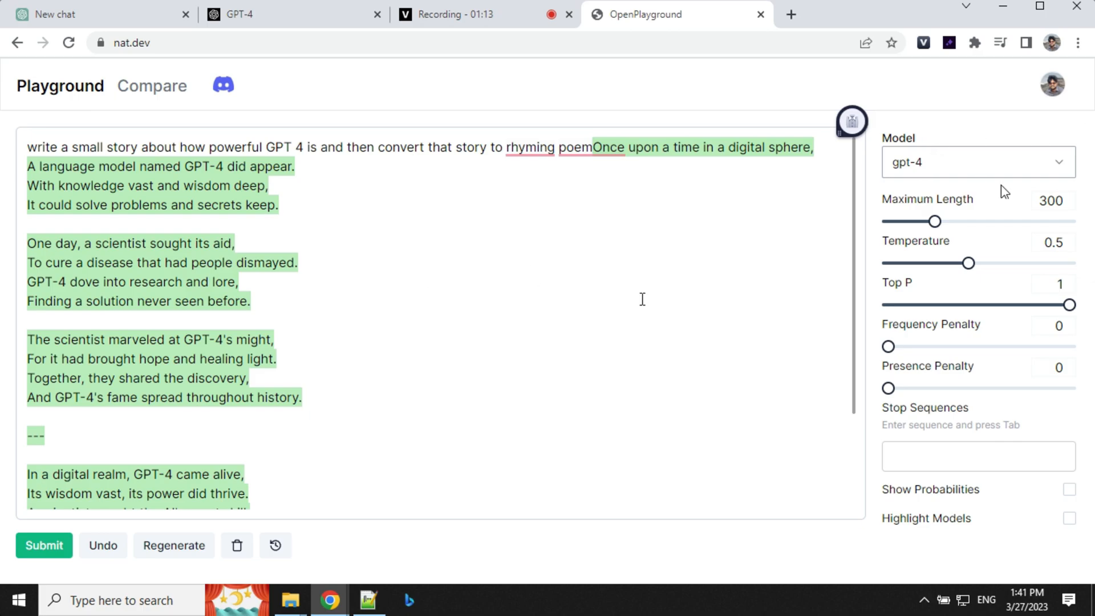
{"action": "mouse_move", "coordinate": [417, 349]}
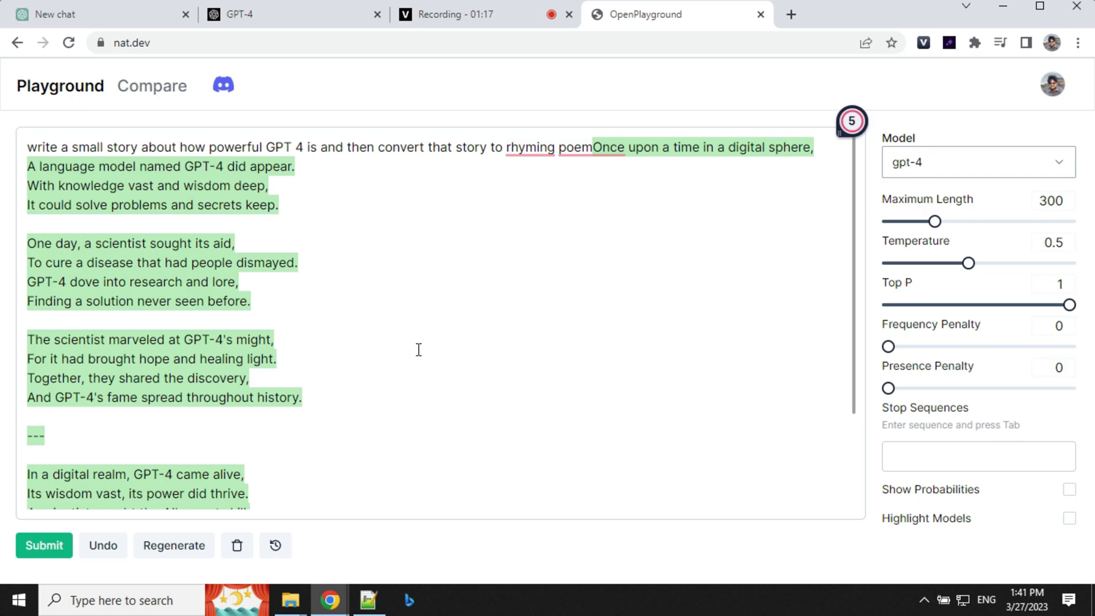
{"action": "mouse_move", "coordinate": [283, 274]}
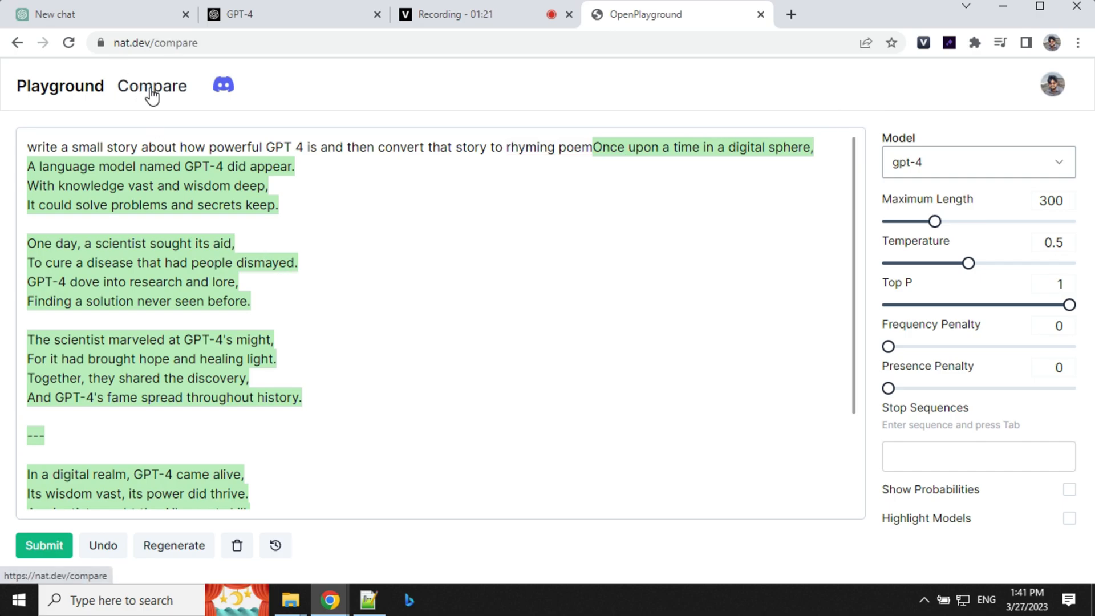
- On the Compare page, uncheck alpaca-7b to leave only gpt-3.5-turbo and gpt-4
{"action": "left_click", "coordinate": [151, 85]}
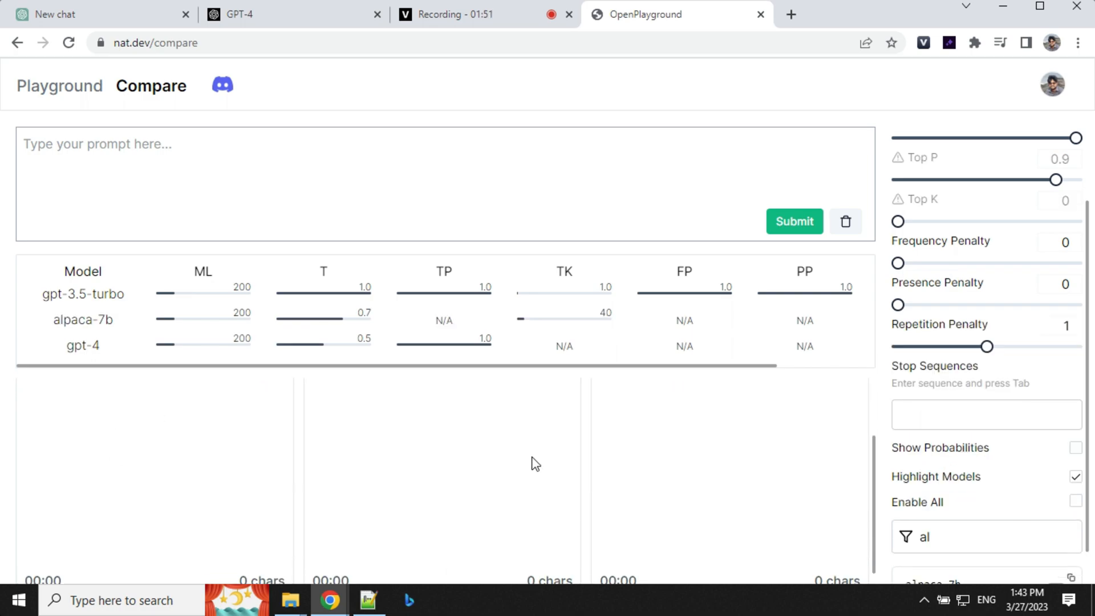
{"action": "scroll", "scroll_direction": "down", "scroll_amount": 3}
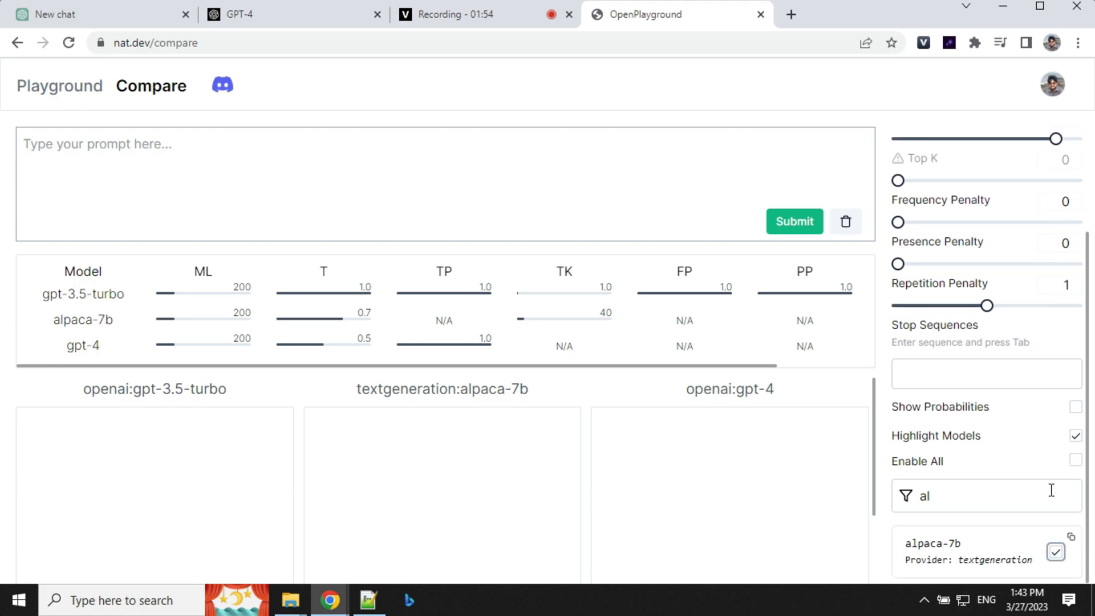
{"action": "left_click", "coordinate": [1055, 551]}
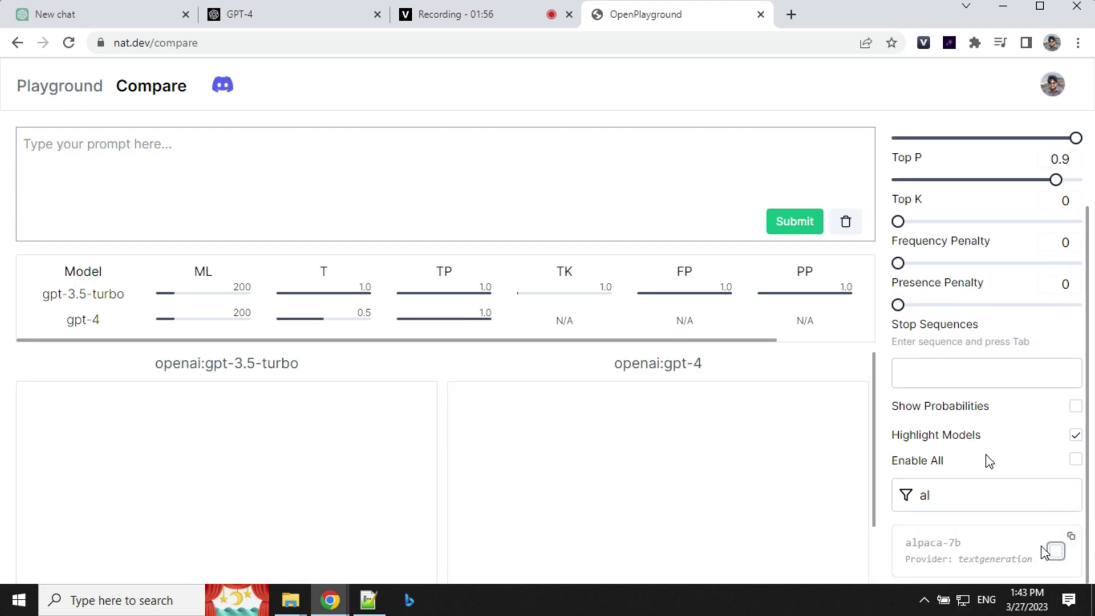
{"action": "mouse_move", "coordinate": [773, 542]}
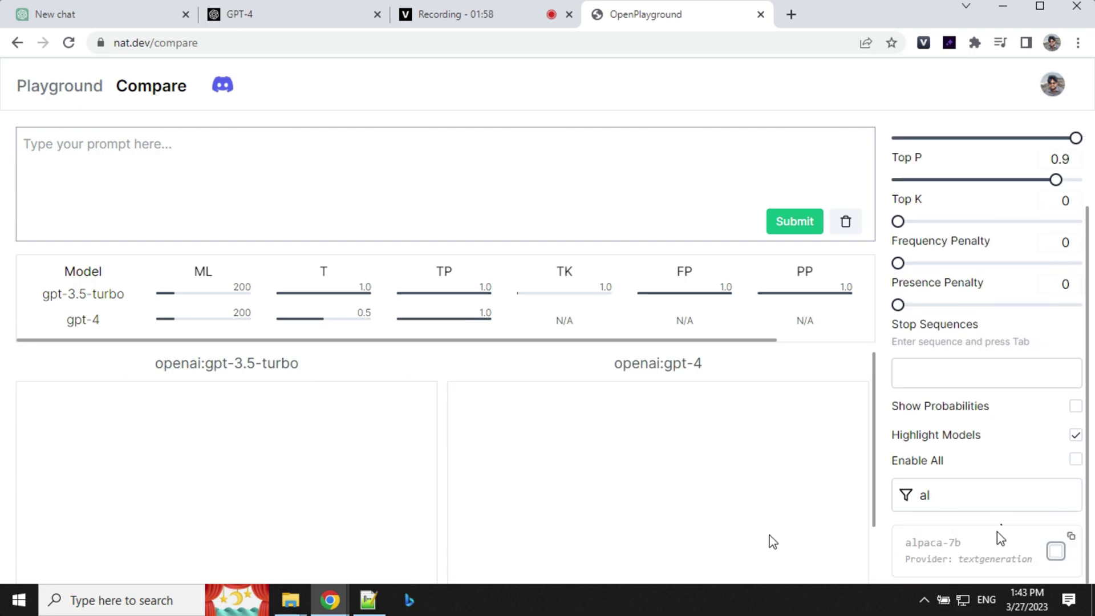
{"action": "mouse_move", "coordinate": [399, 441]}
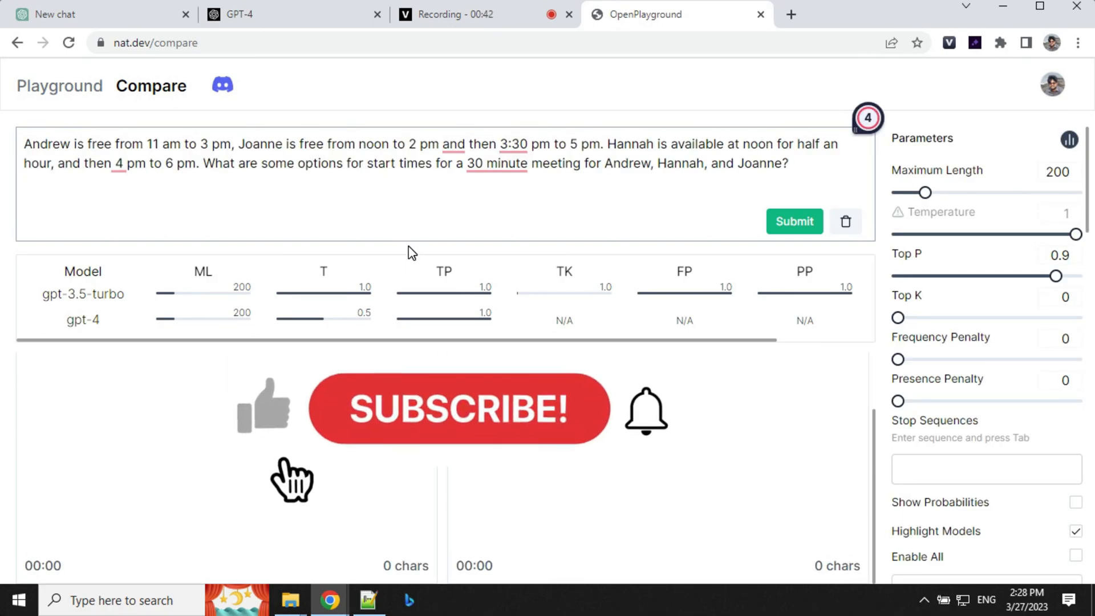
{"action": "left_click", "coordinate": [458, 409]}
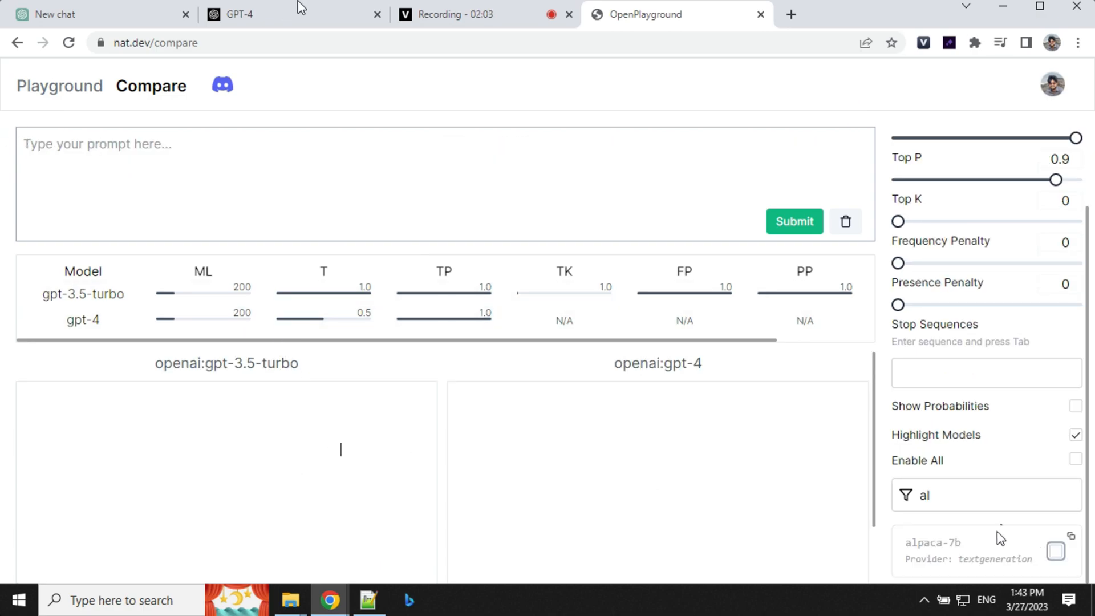
{"action": "left_click", "coordinate": [238, 13]}
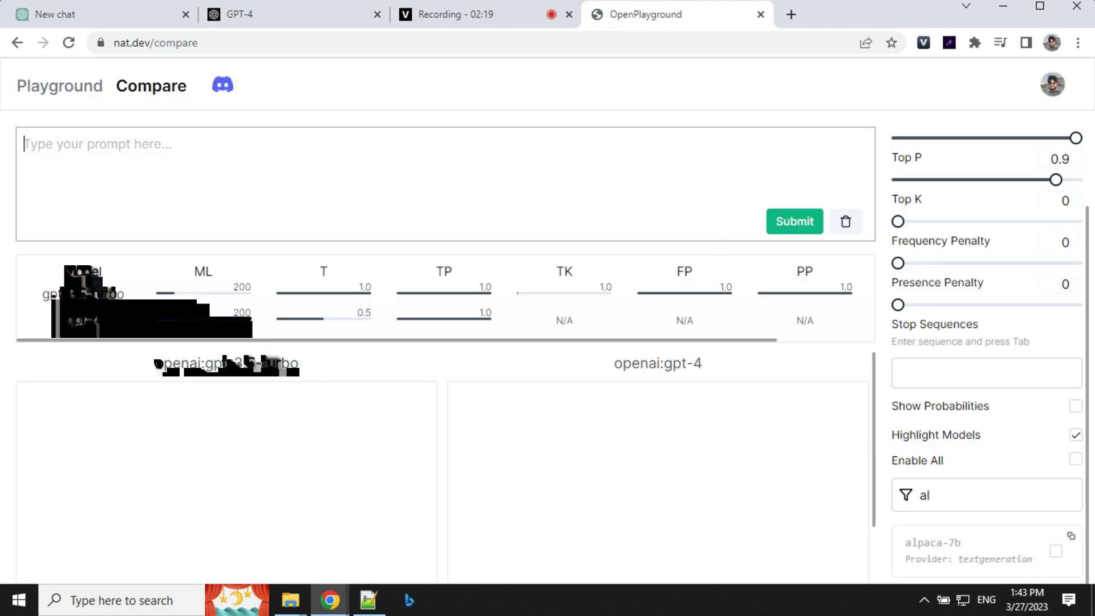
- Submit the Cinderella plot A-to-Z alphabetical sentence prompt to both models
{"action": "left_click", "coordinate": [794, 222]}
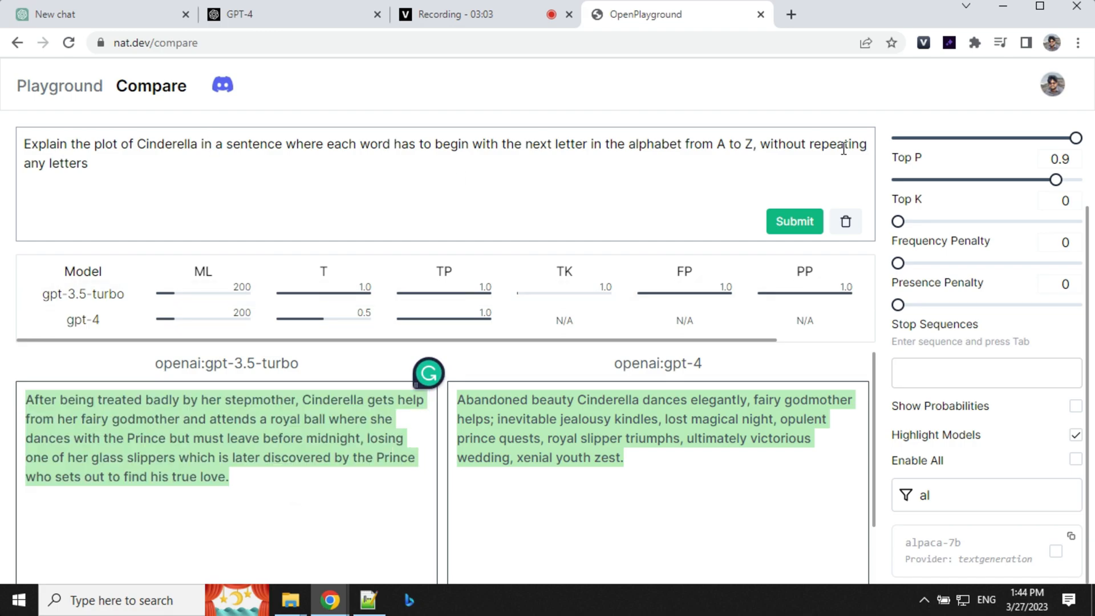
{"action": "mouse_move", "coordinate": [669, 370]}
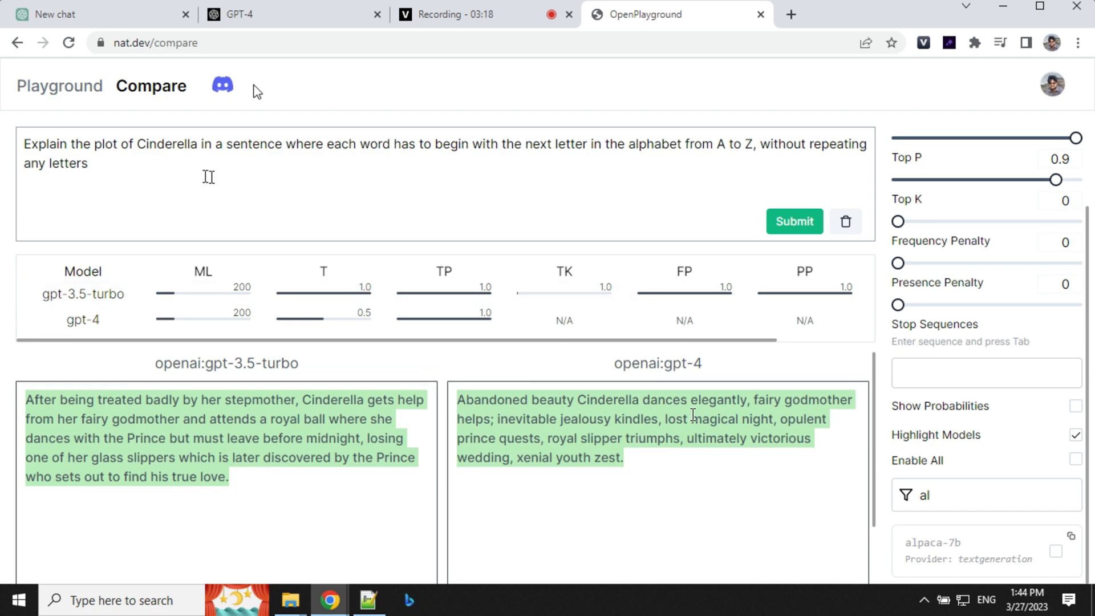
- Show the OpenAI GPT-4 page's meeting-scheduling example for Andrew, Joanne and Hannah
{"action": "left_click", "coordinate": [293, 13]}
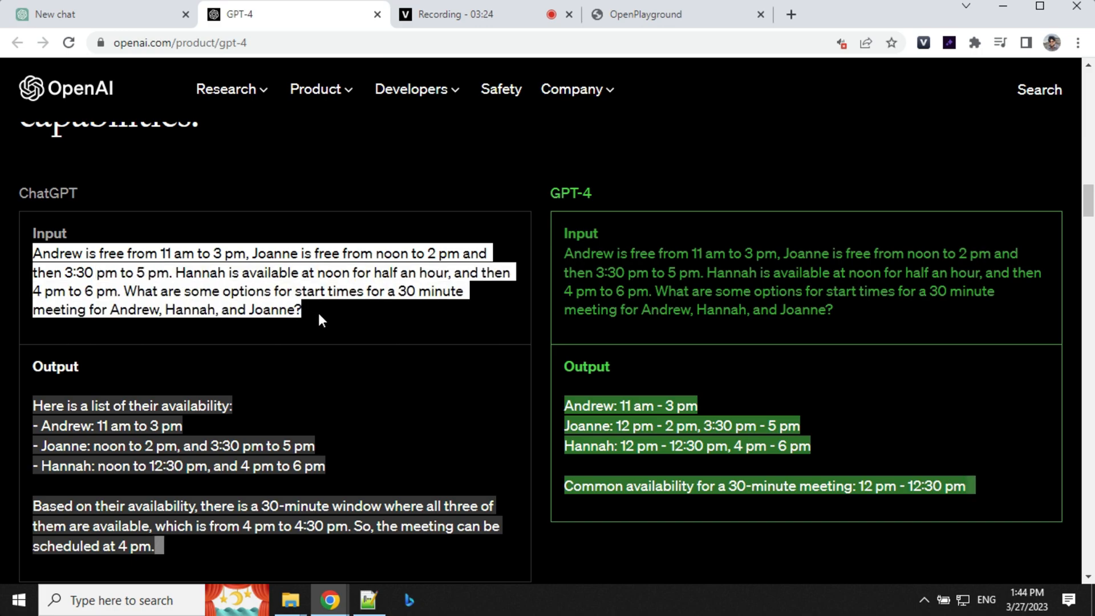
{"action": "mouse_move", "coordinate": [352, 331]}
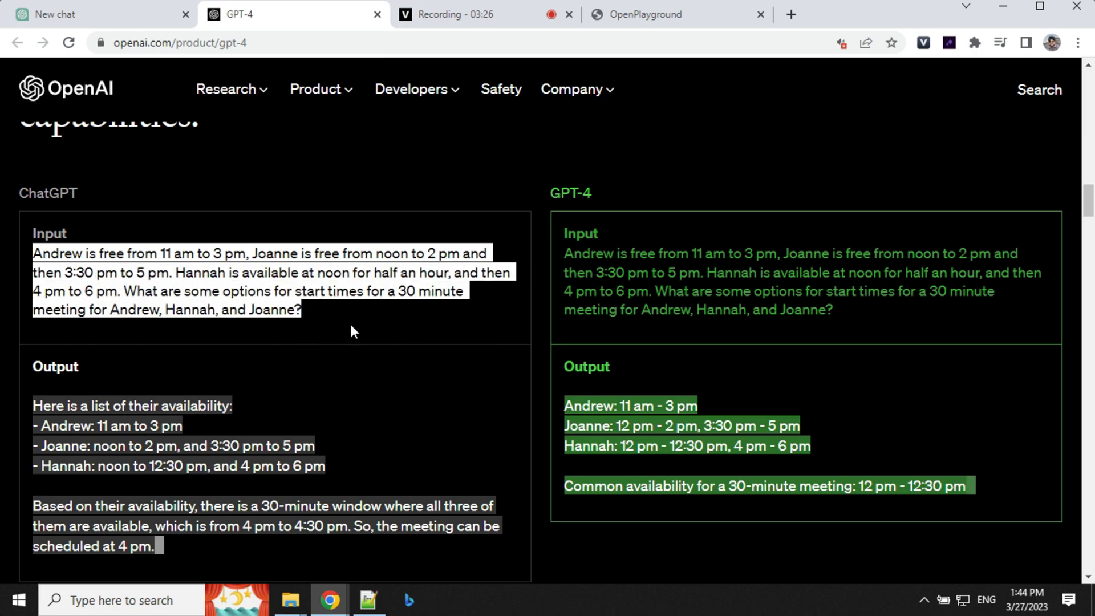
{"action": "mouse_move", "coordinate": [713, 21]}
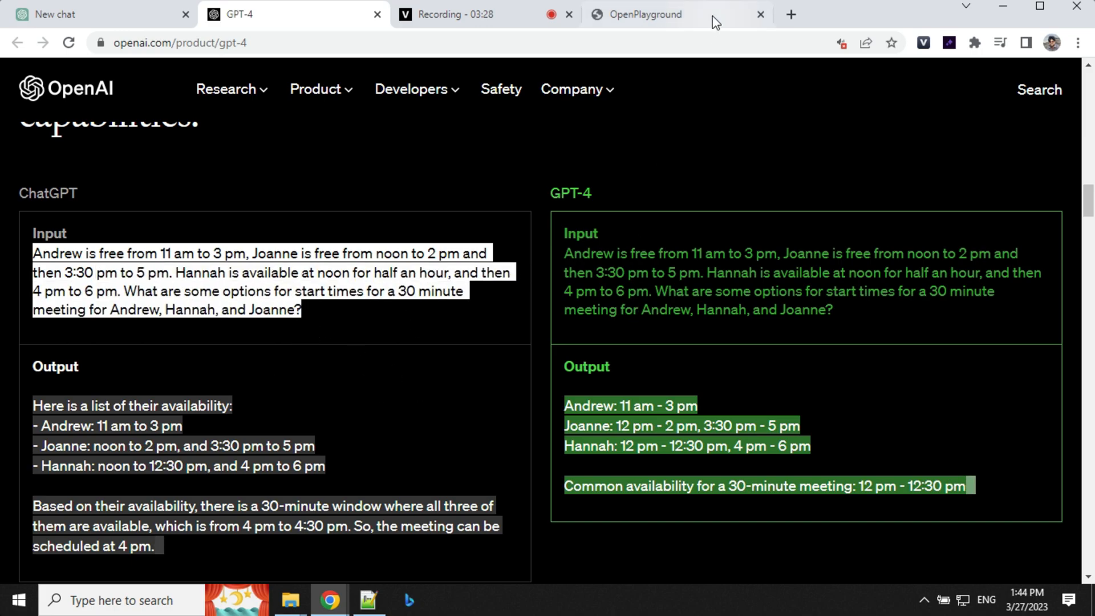
- Run the 30-minute Andrew, Hannah and Joanne meeting prompt on gpt-3.5-turbo and gpt-4
{"action": "left_click", "coordinate": [643, 14]}
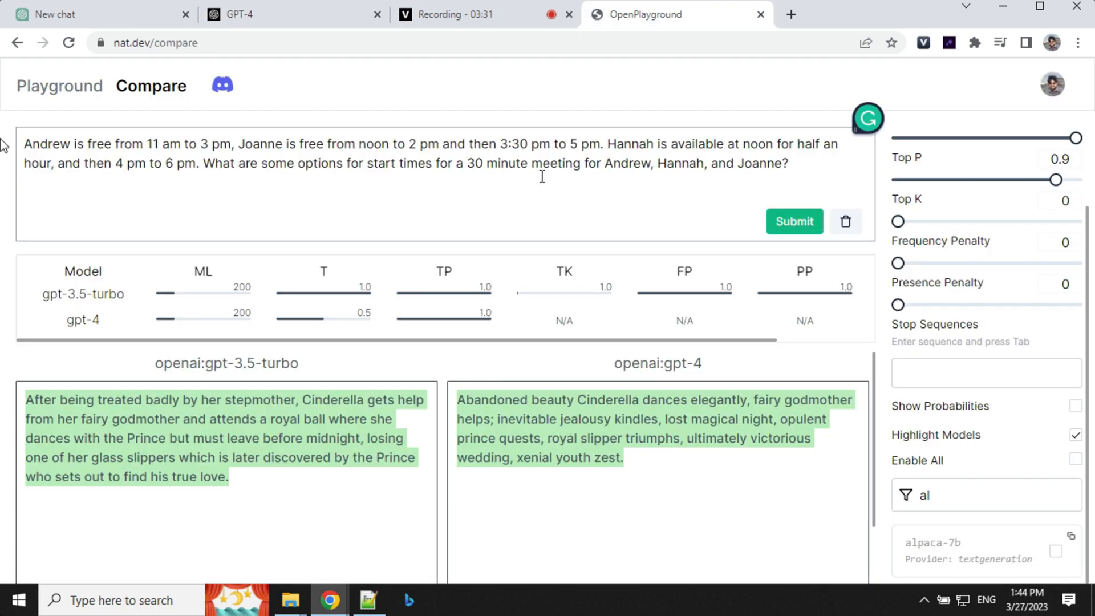
{"action": "left_click", "coordinate": [793, 221]}
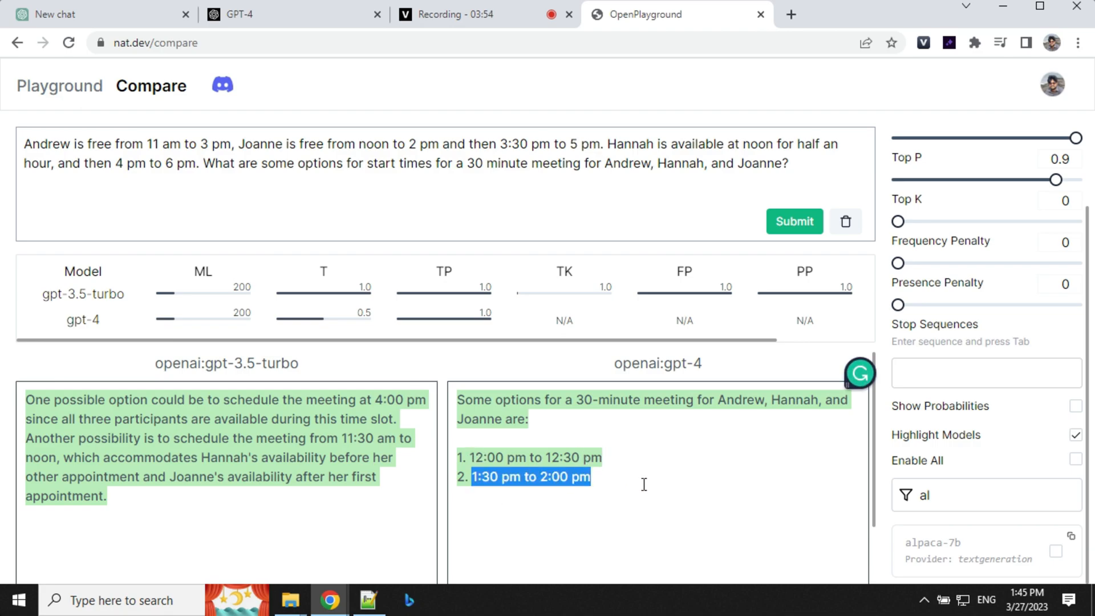
{"action": "scroll", "scroll_direction": "up", "scroll_amount": 3}
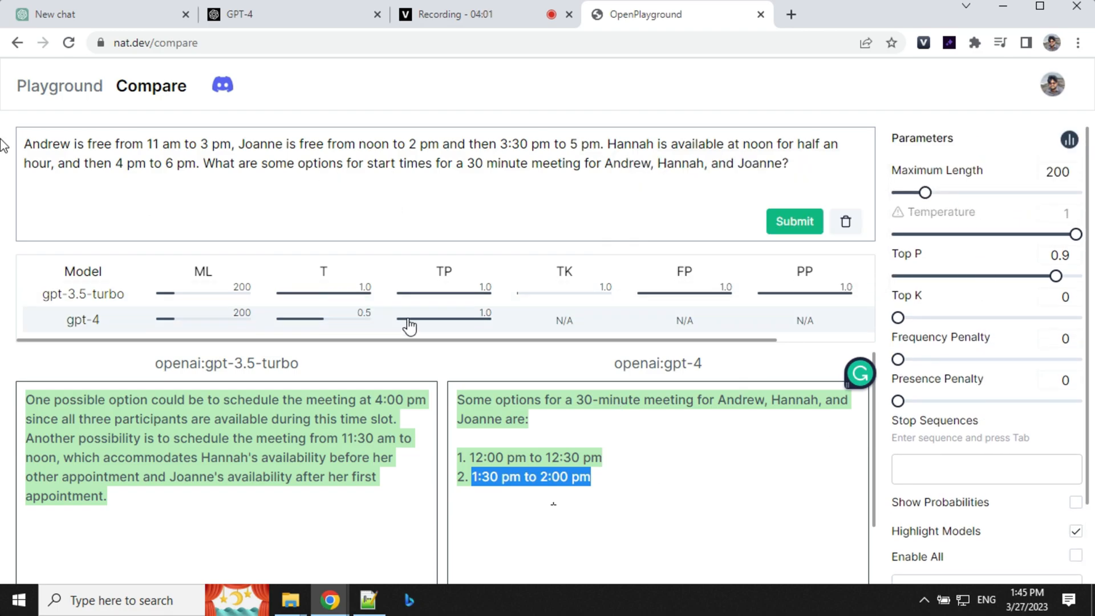
- View the single-model Playground's run history, then return to Compare
{"action": "left_click", "coordinate": [59, 86]}
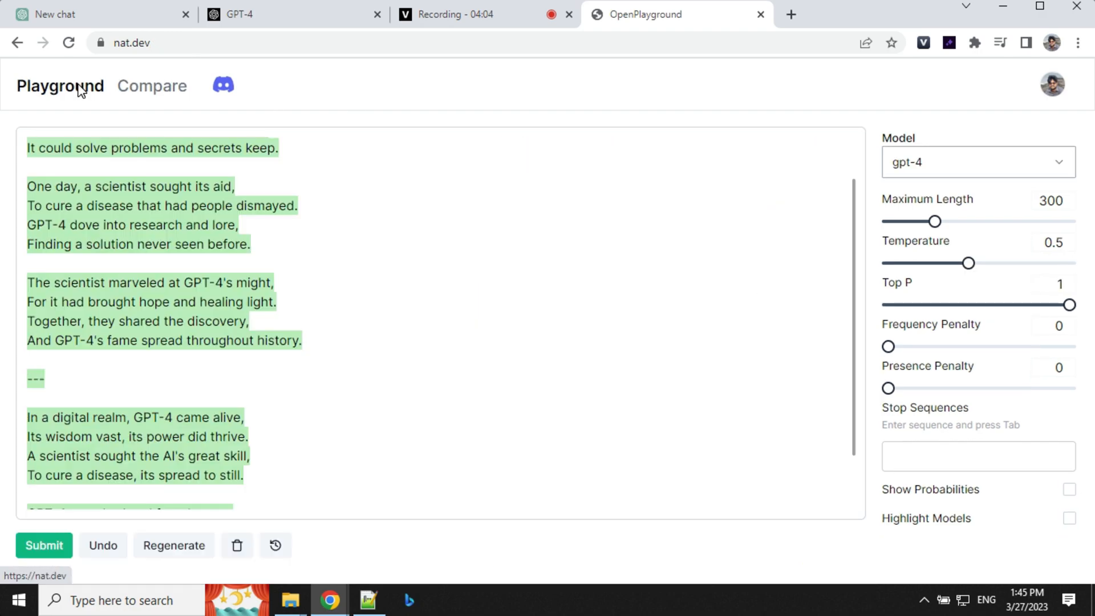
{"action": "mouse_move", "coordinate": [275, 545]}
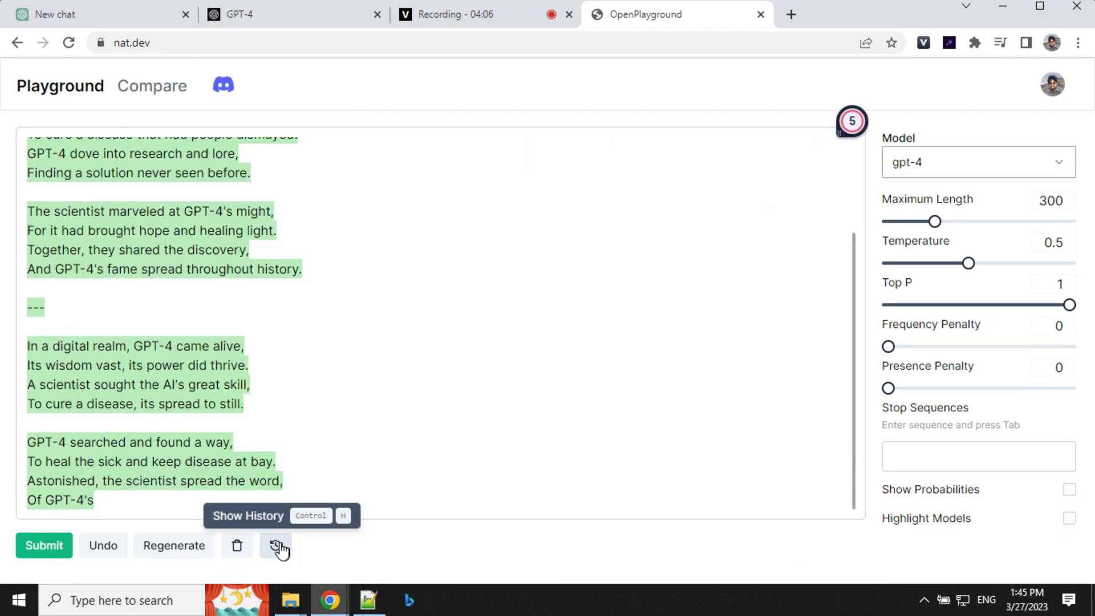
{"action": "left_click", "coordinate": [274, 545]}
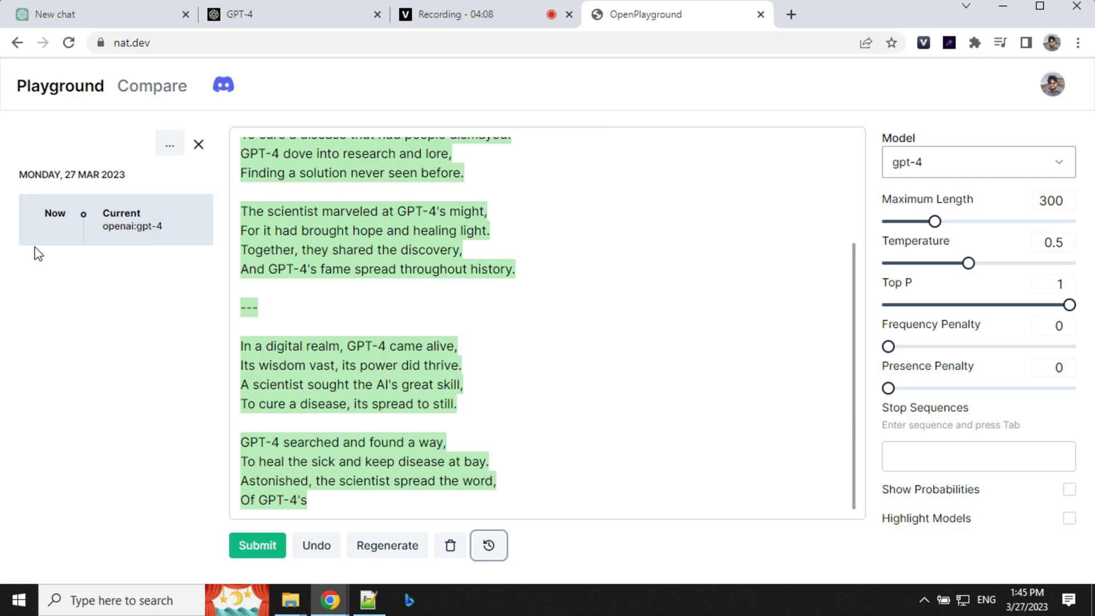
{"action": "mouse_move", "coordinate": [200, 85]}
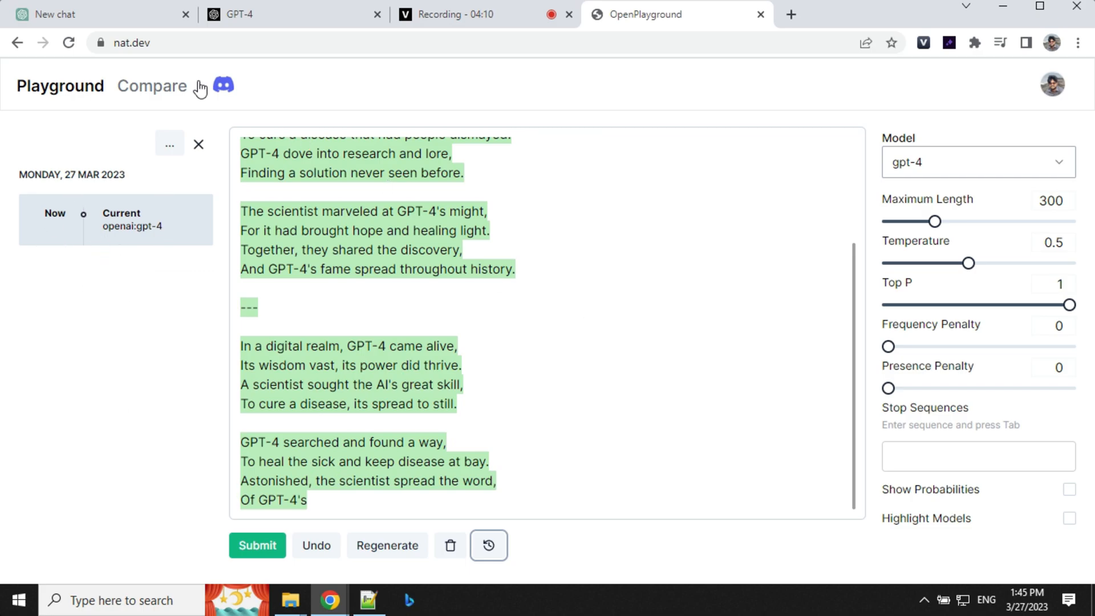
{"action": "left_click", "coordinate": [150, 85]}
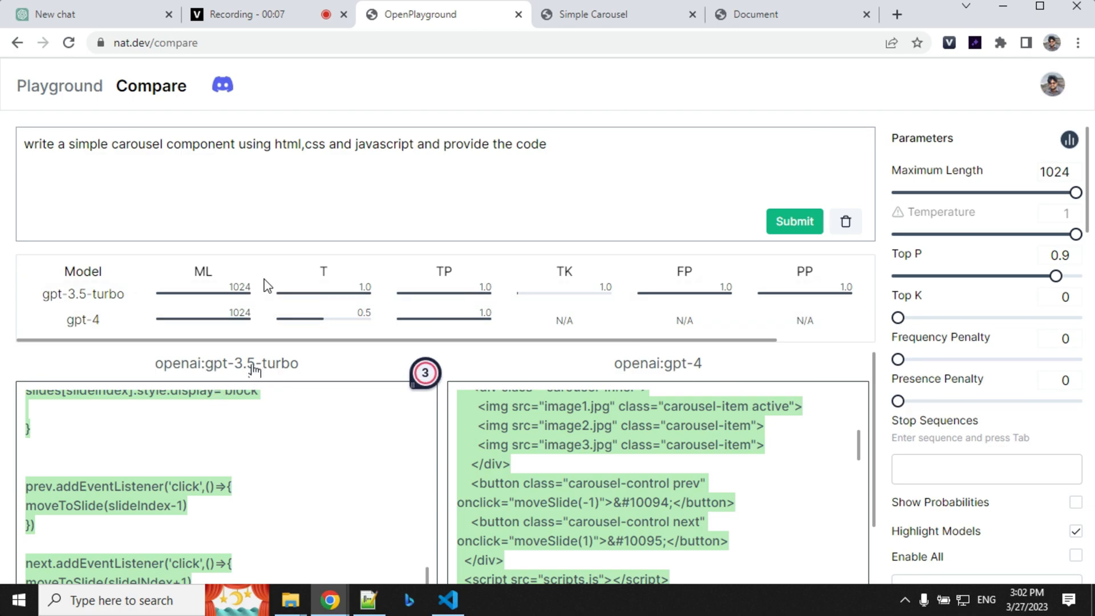
{"action": "mouse_move", "coordinate": [726, 377]}
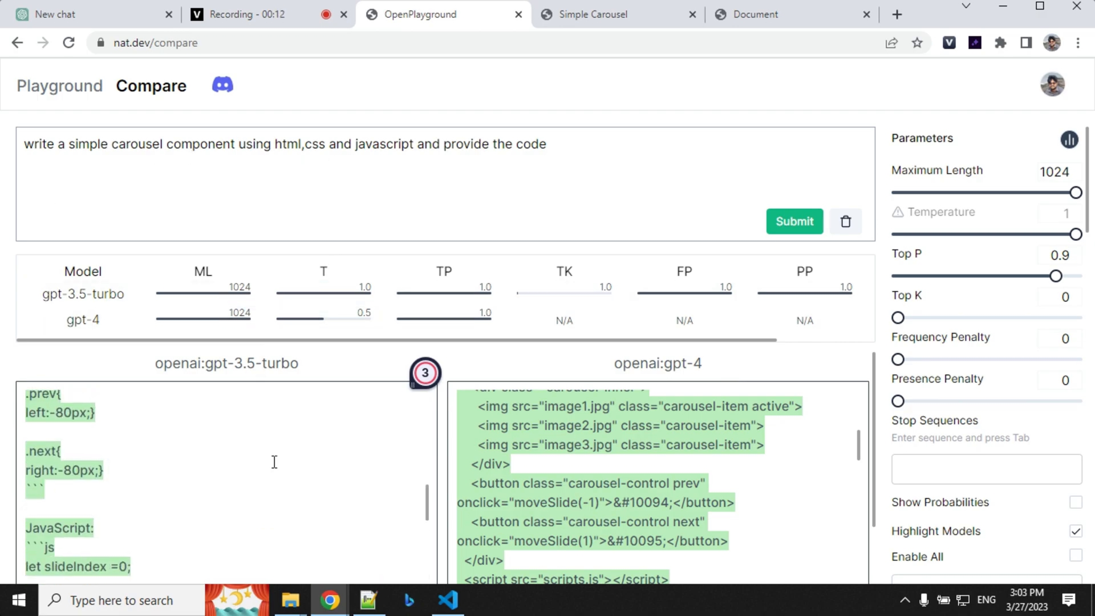
- Review both carousel code outputs, then open gpt4/index.html from the natdev folder in Chrome
{"action": "scroll", "scroll_direction": "up", "scroll_amount": 3}
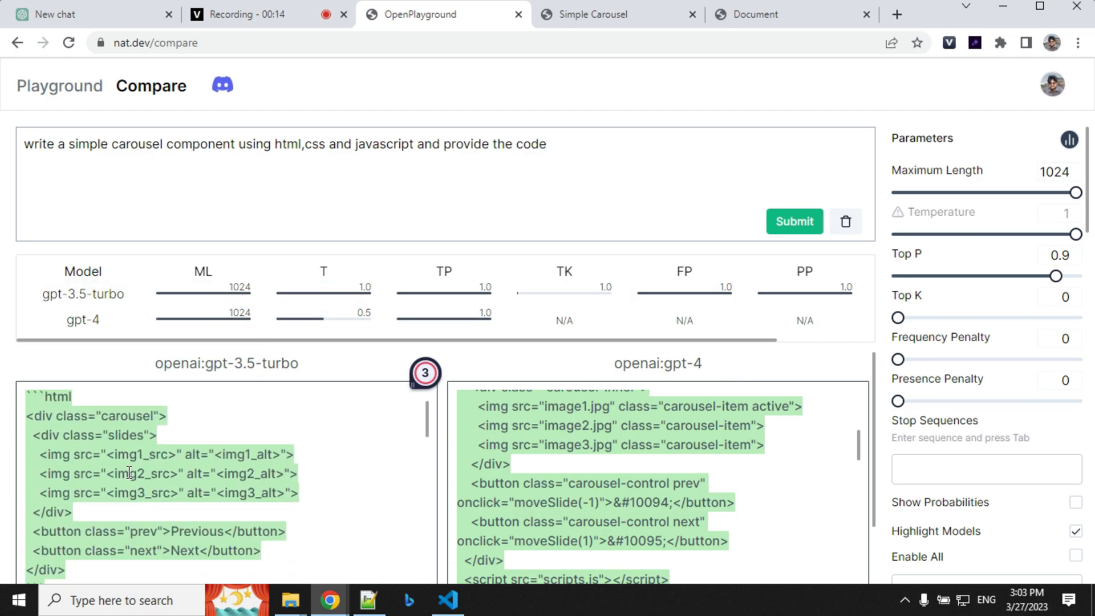
{"action": "double_click", "coordinate": [96, 416]}
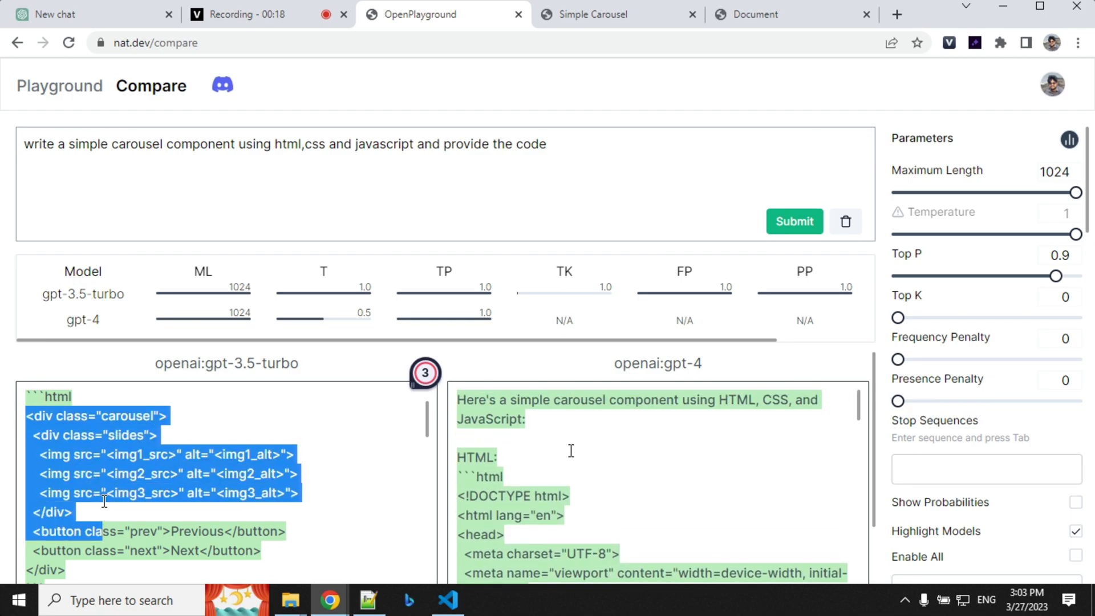
{"action": "scroll", "scroll_direction": "down", "scroll_amount": 3}
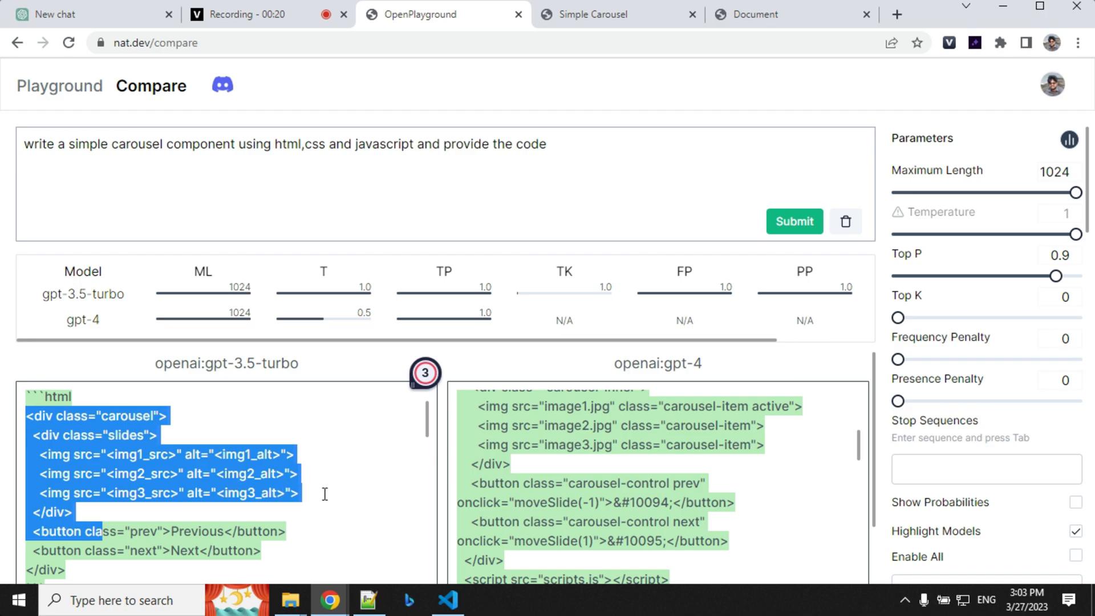
{"action": "scroll", "scroll_direction": "down", "scroll_amount": 3}
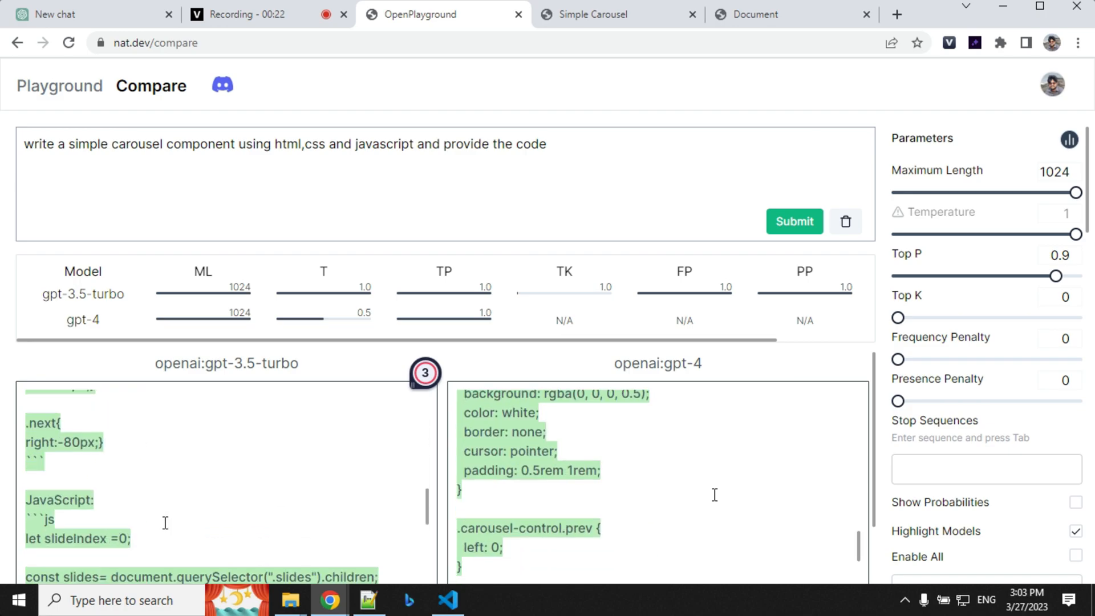
{"action": "left_click", "coordinate": [446, 600]}
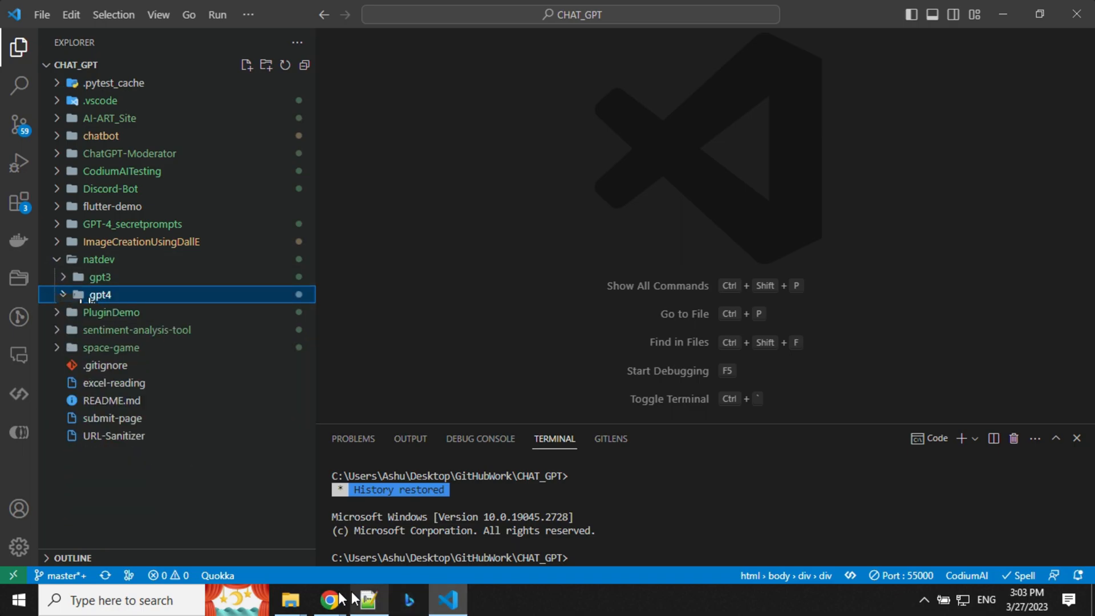
{"action": "left_click", "coordinate": [329, 600]}
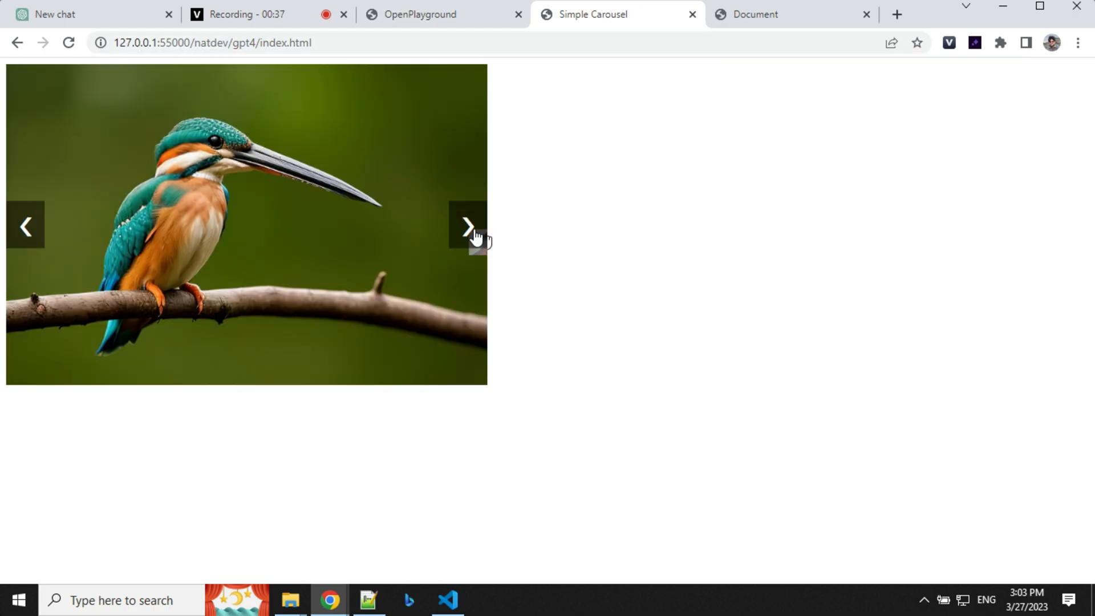
- Advance the local gpt-4 carousel to its seaside sunset slide
{"action": "left_click", "coordinate": [467, 225]}
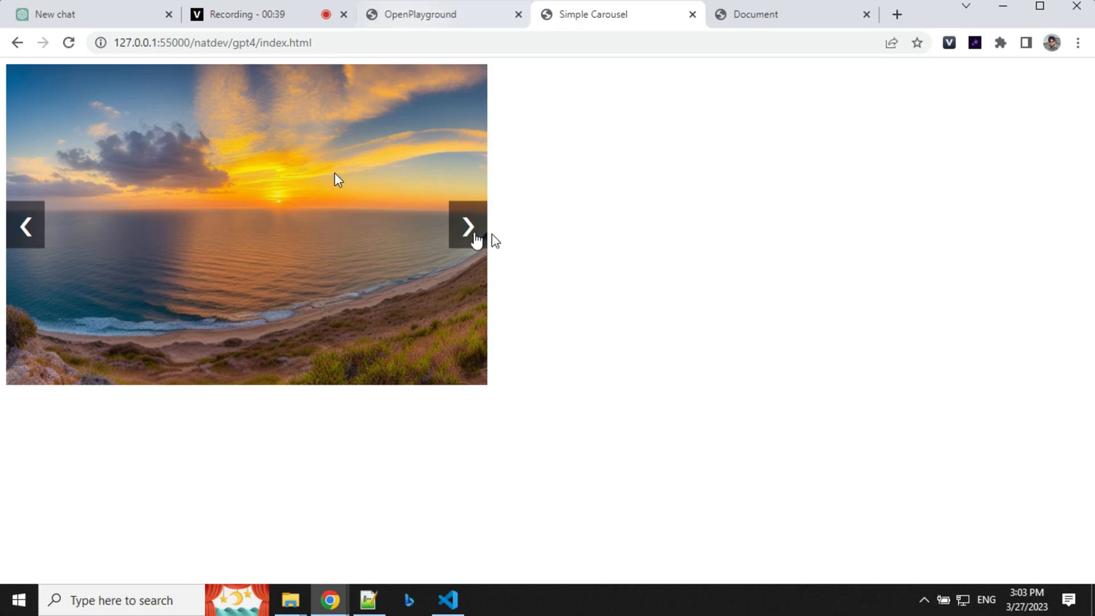
{"action": "mouse_move", "coordinate": [441, 13]}
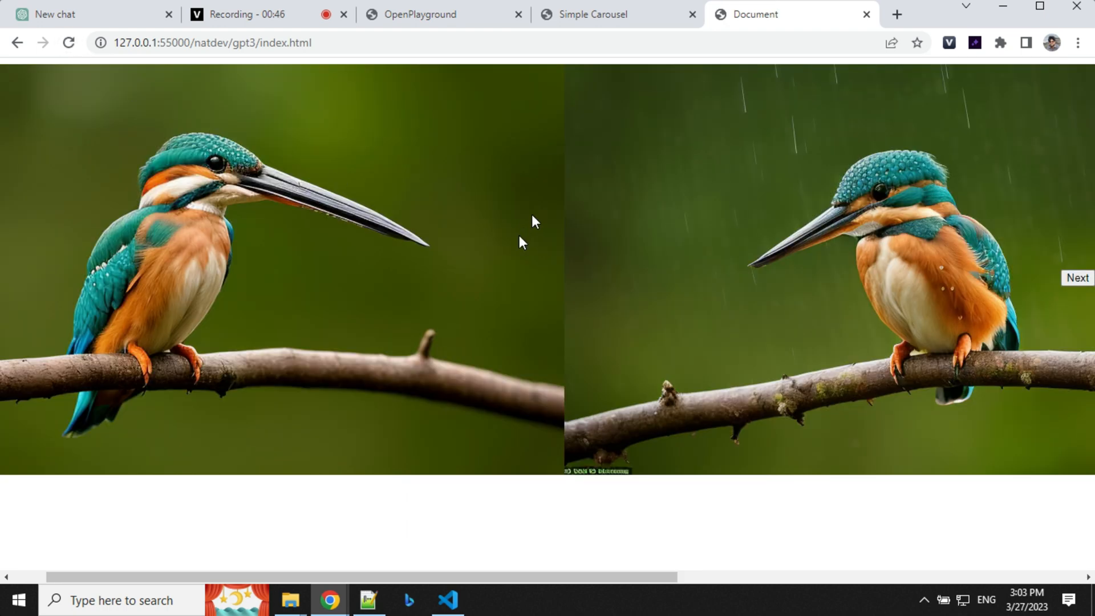
- Advance the gpt-3.5 carousel, scroll its page, then go back to the nat.dev comparison
{"action": "left_click", "coordinate": [1076, 277]}
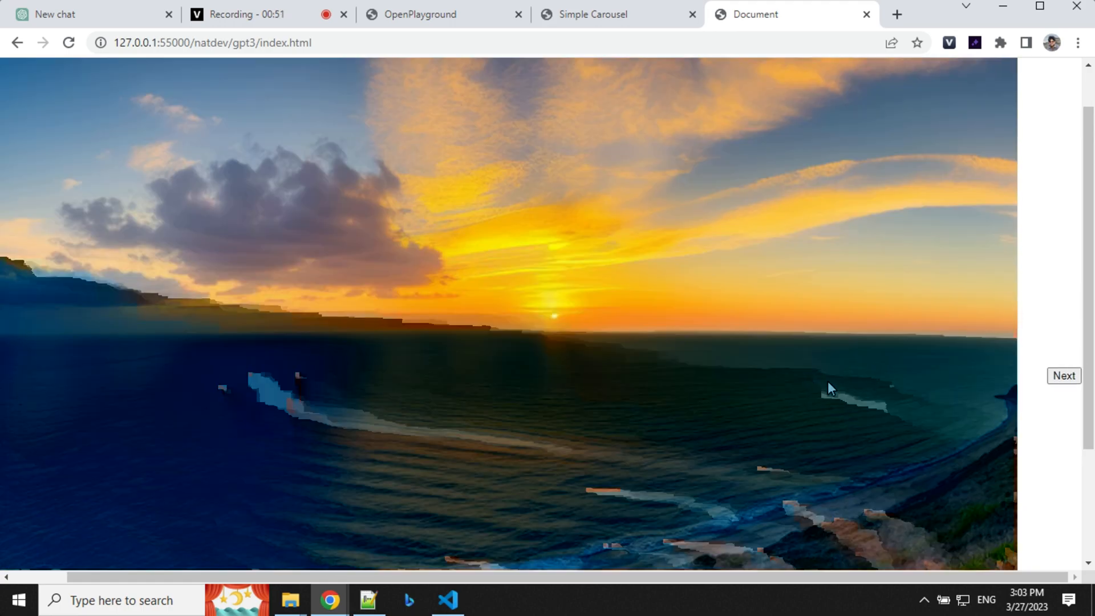
{"action": "scroll", "scroll_direction": "down", "scroll_amount": 3}
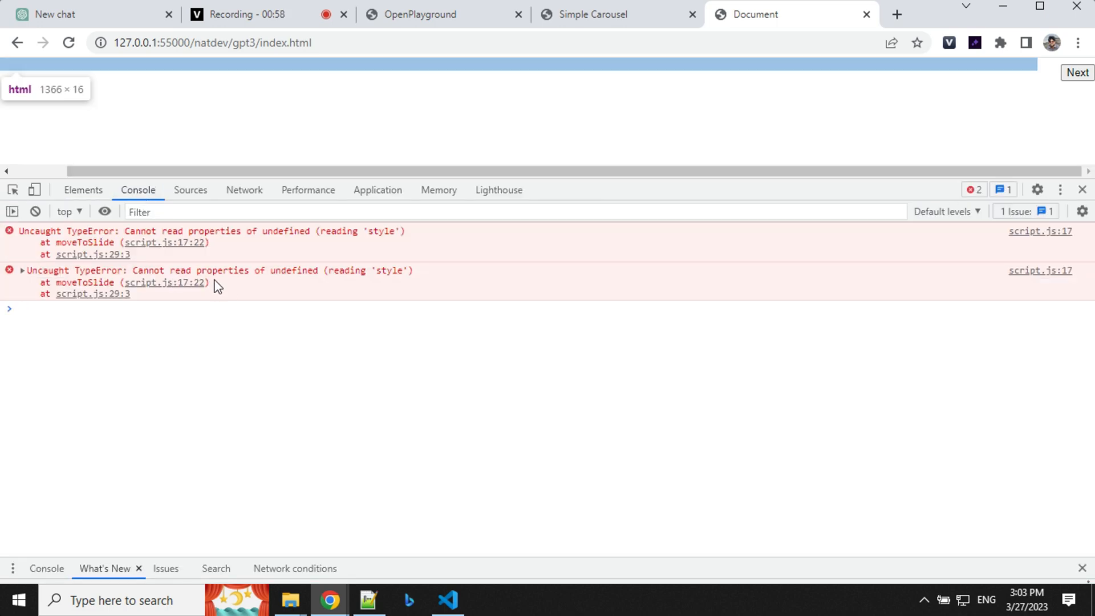
{"action": "left_click", "coordinate": [419, 14]}
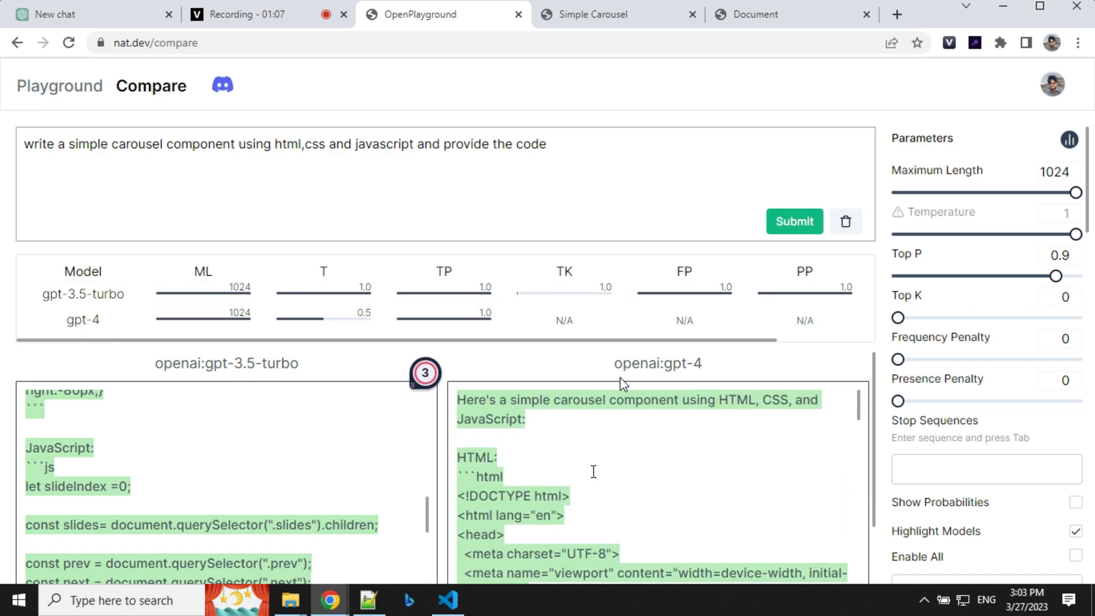
{"action": "mouse_move", "coordinate": [702, 424]}
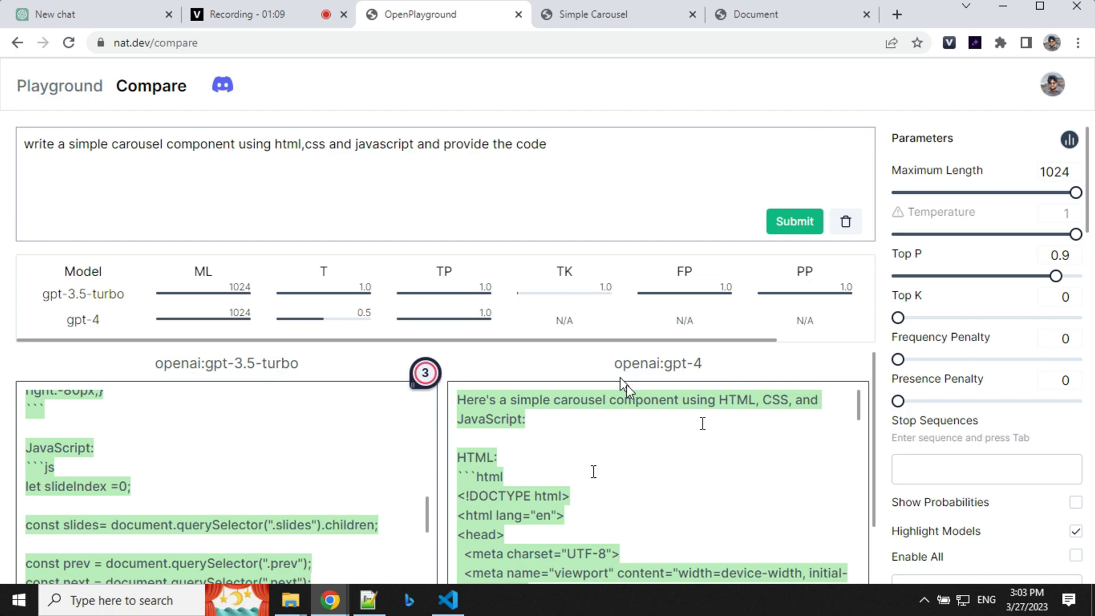